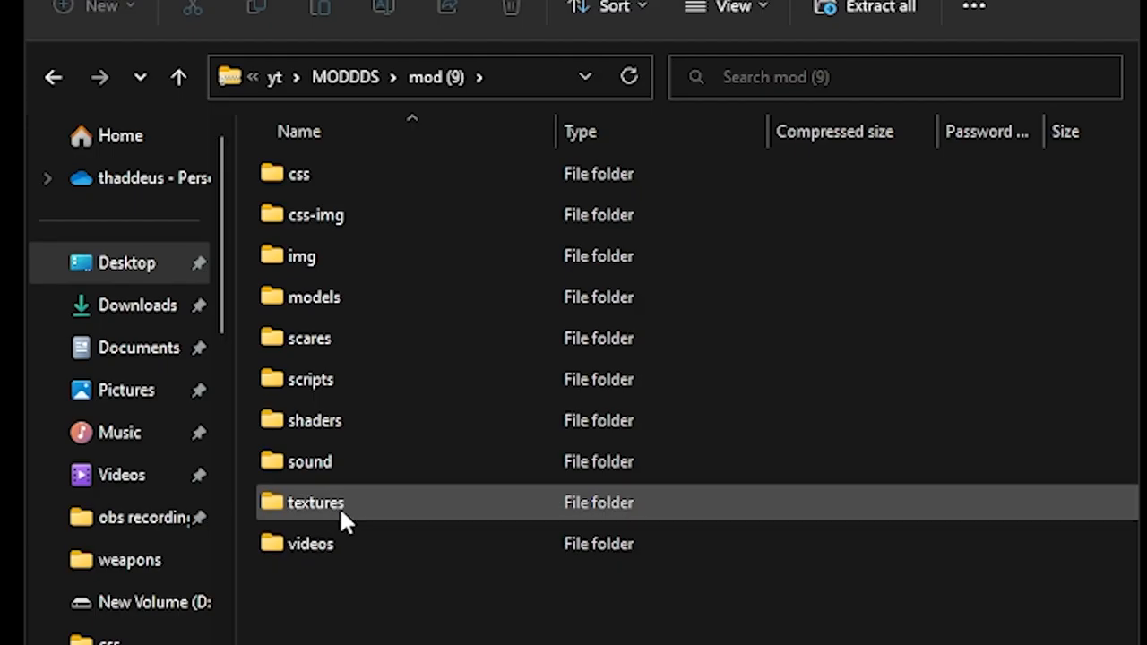
Step: Open the mod's textures folder, then read the mods-not-loading FAQ in Discord
double_click(316, 502)
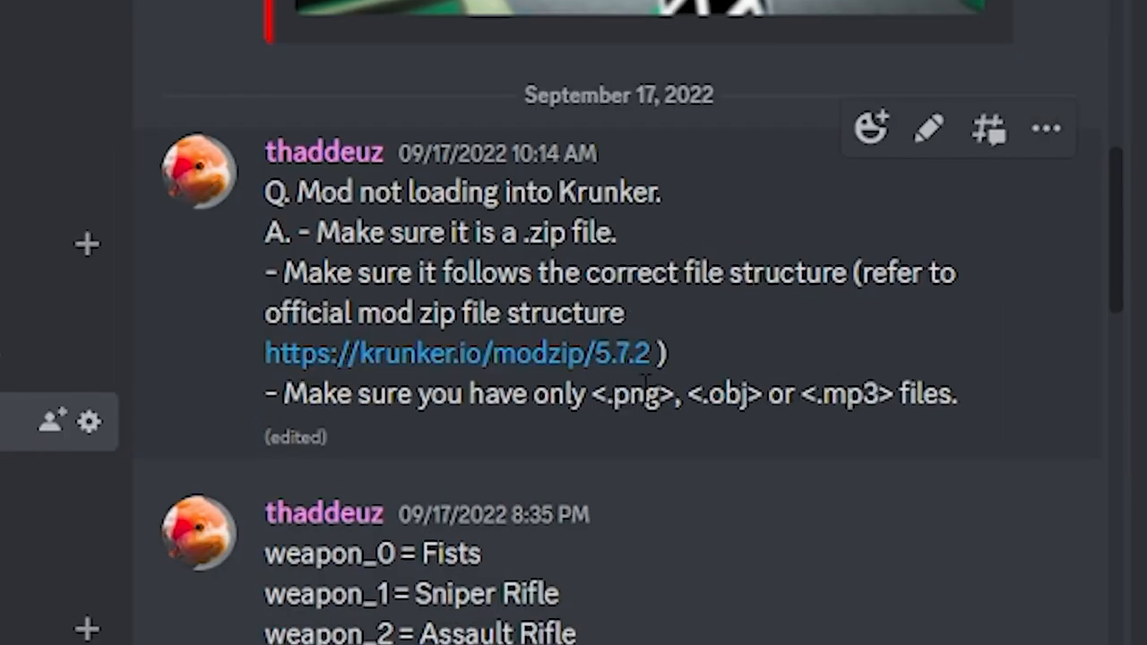
mouse_move(672, 390)
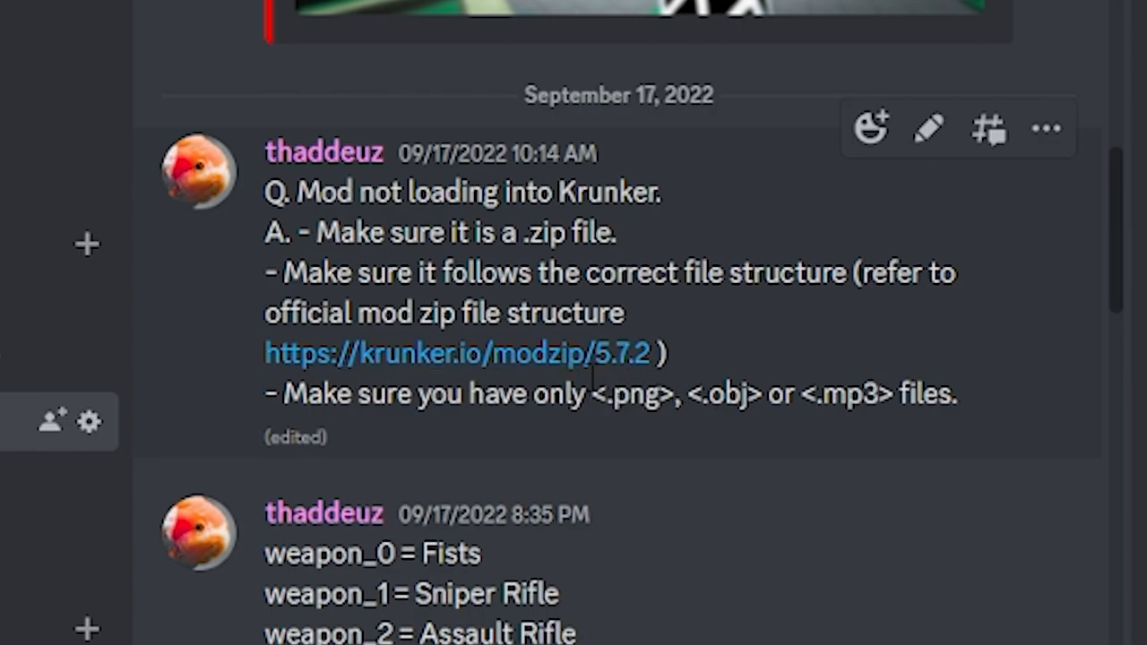
mouse_move(587, 385)
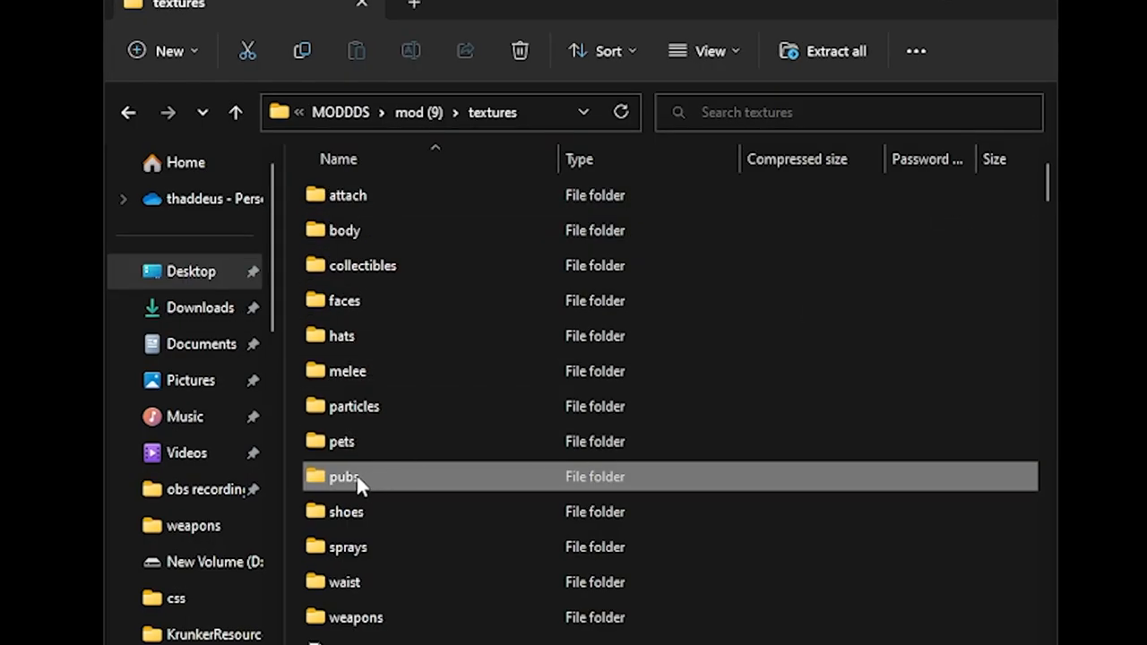
Step: Browse the pubs PNGs, then return to the textures folder
double_click(343, 476)
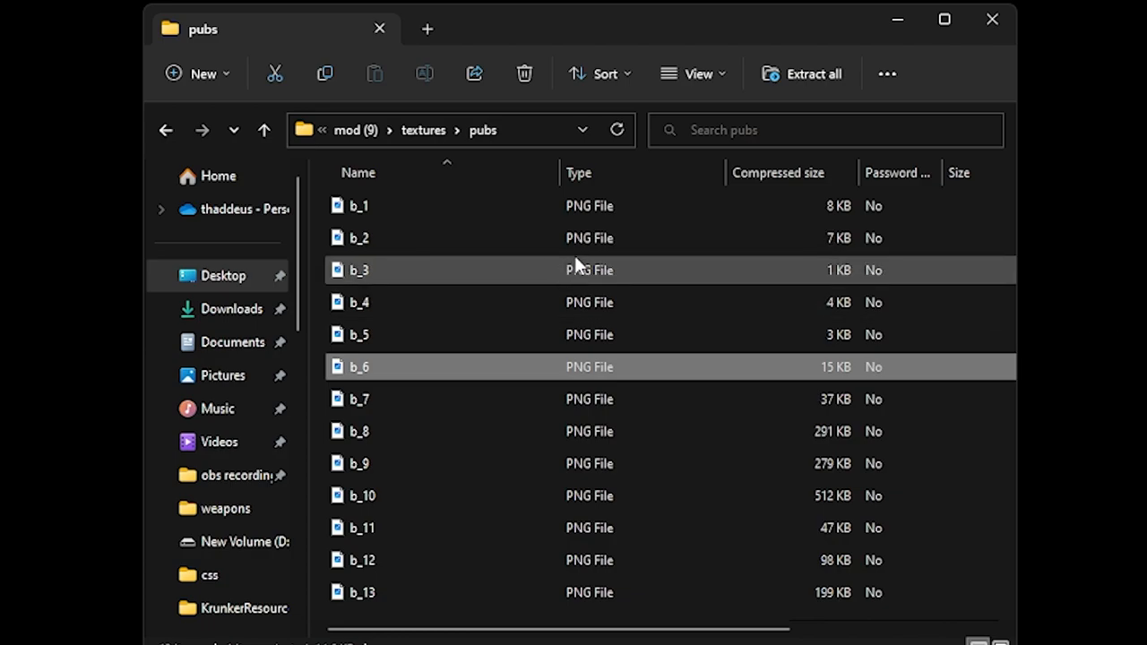
click(359, 206)
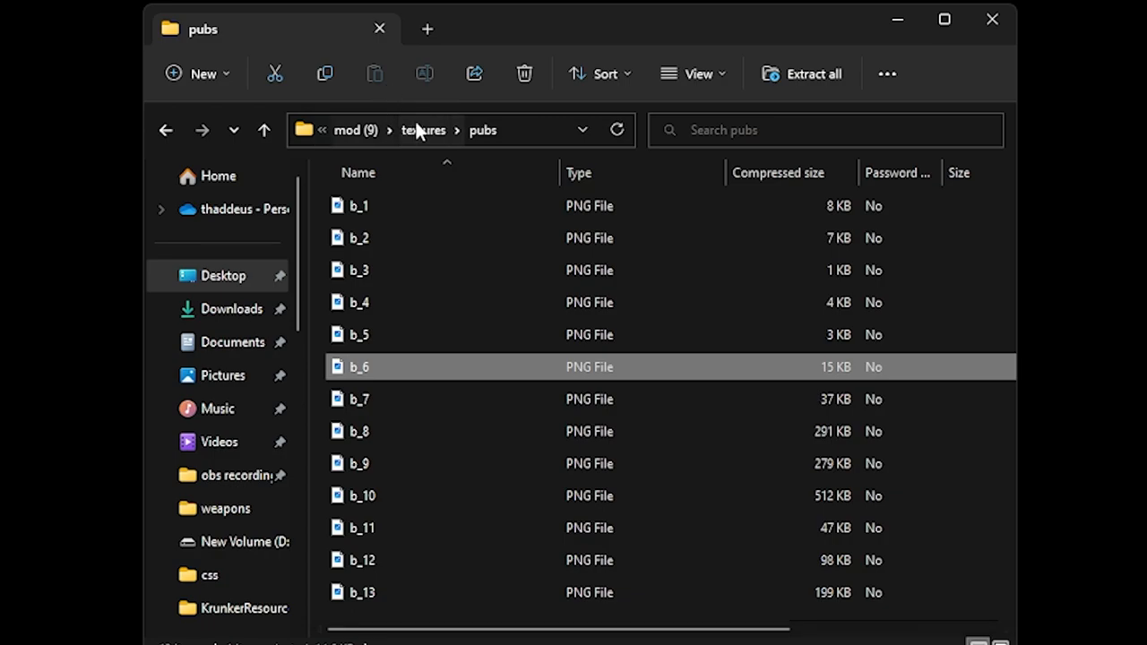
click(422, 130)
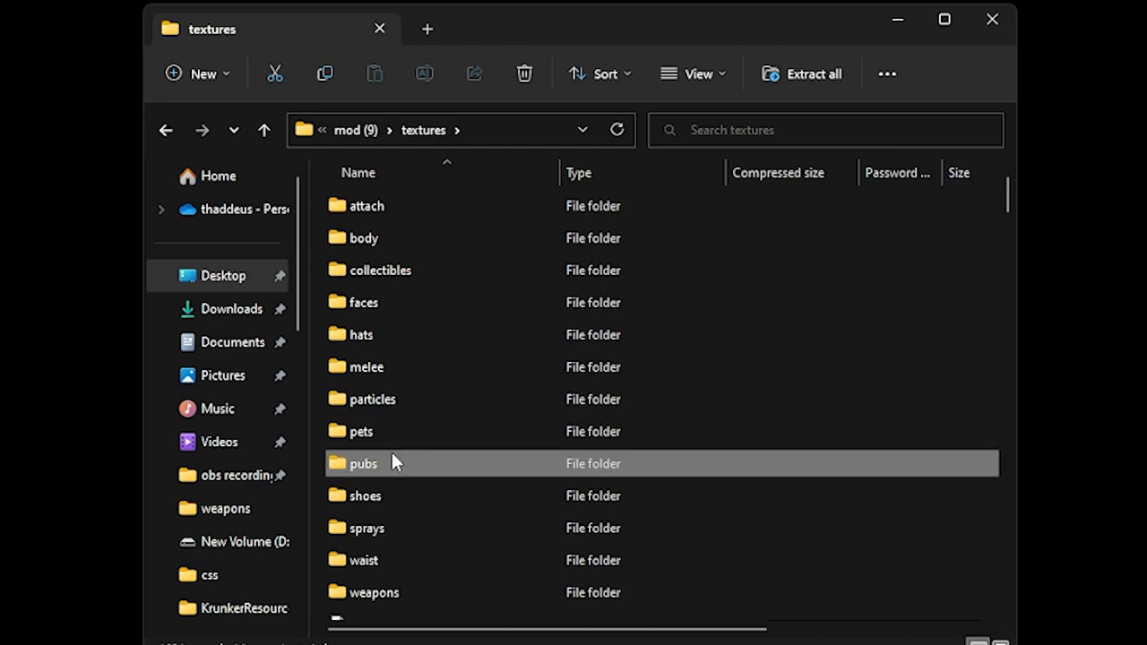
Step: Browse the melee folder, select icon_0, then open the weapons skins folder
double_click(365, 366)
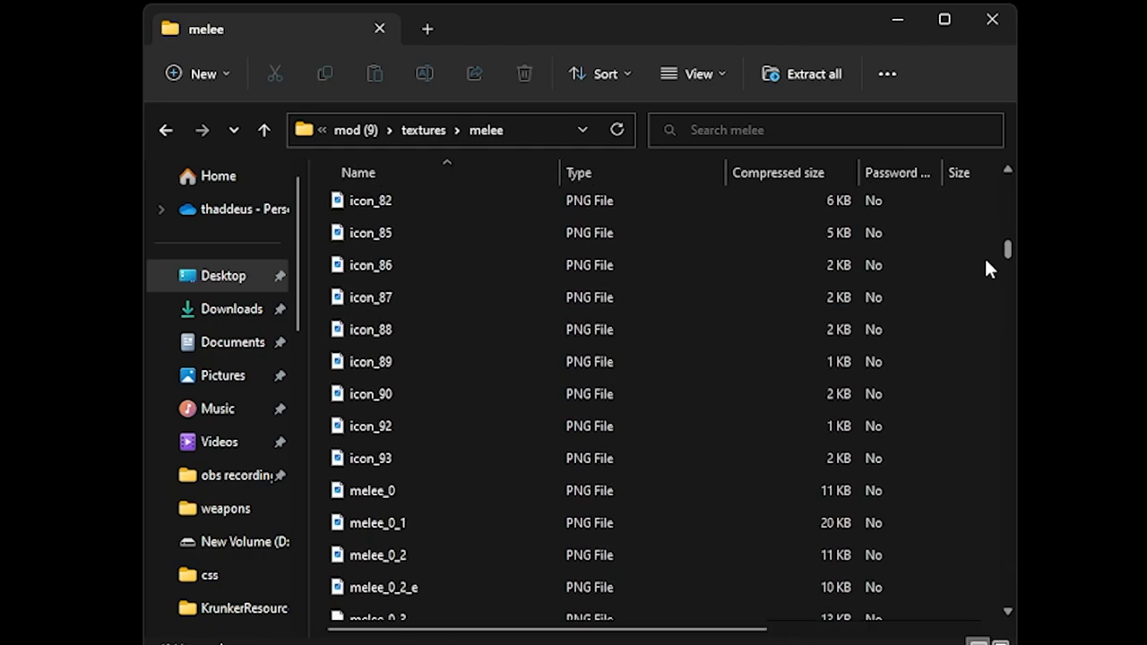
scroll(down, 3)
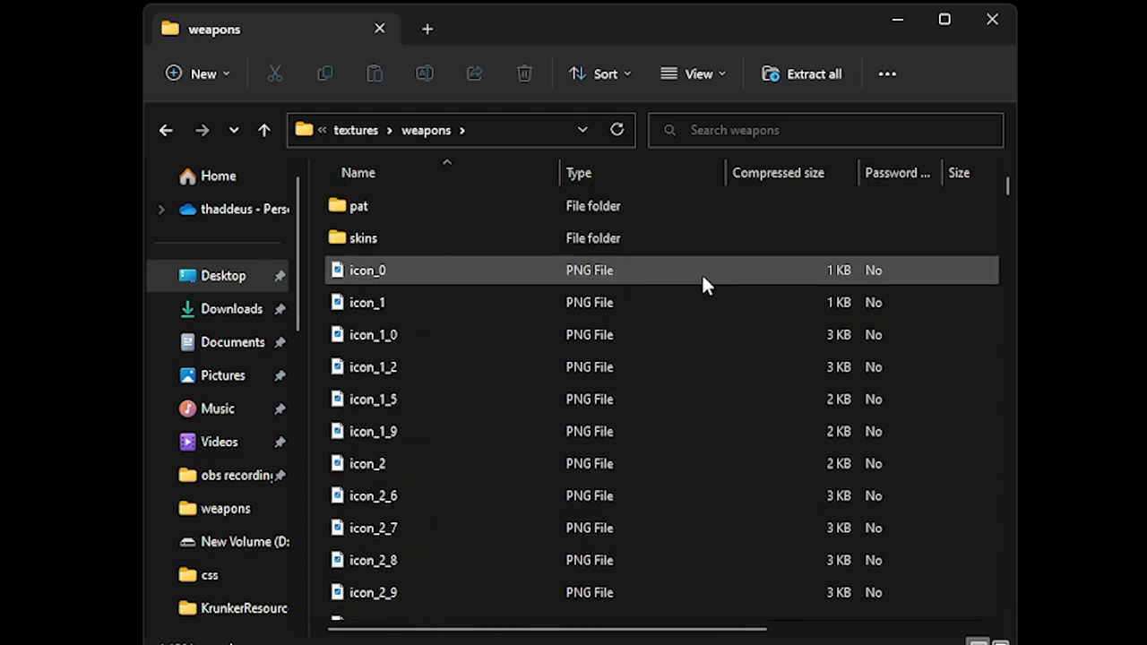
click(363, 238)
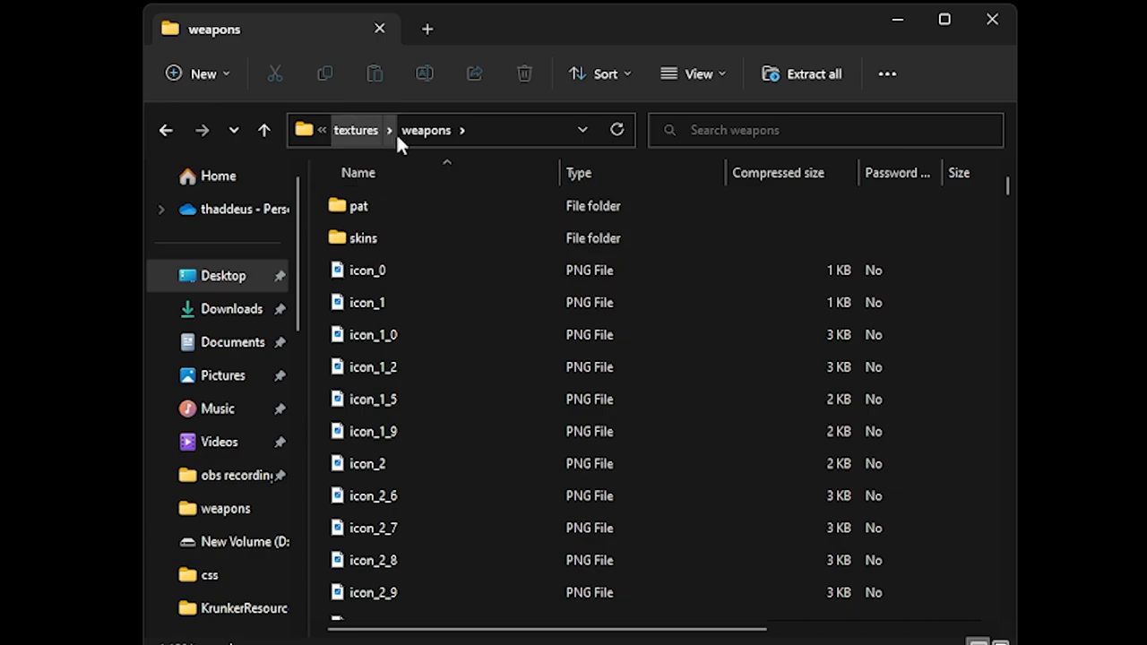
double_click(363, 238)
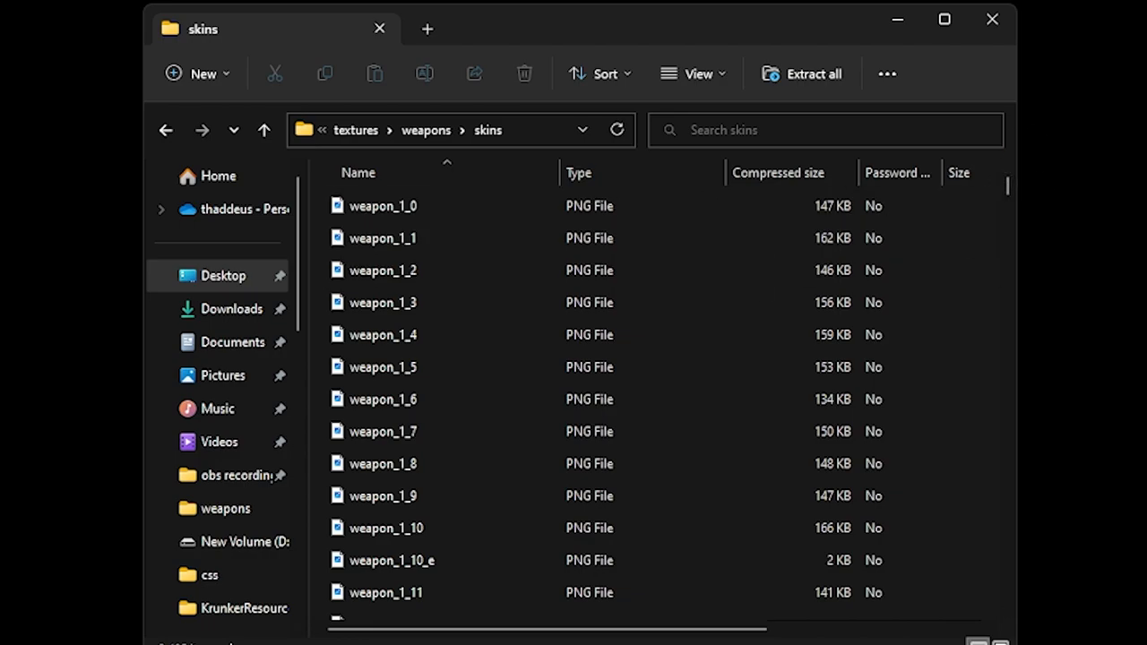
mouse_move(300, 89)
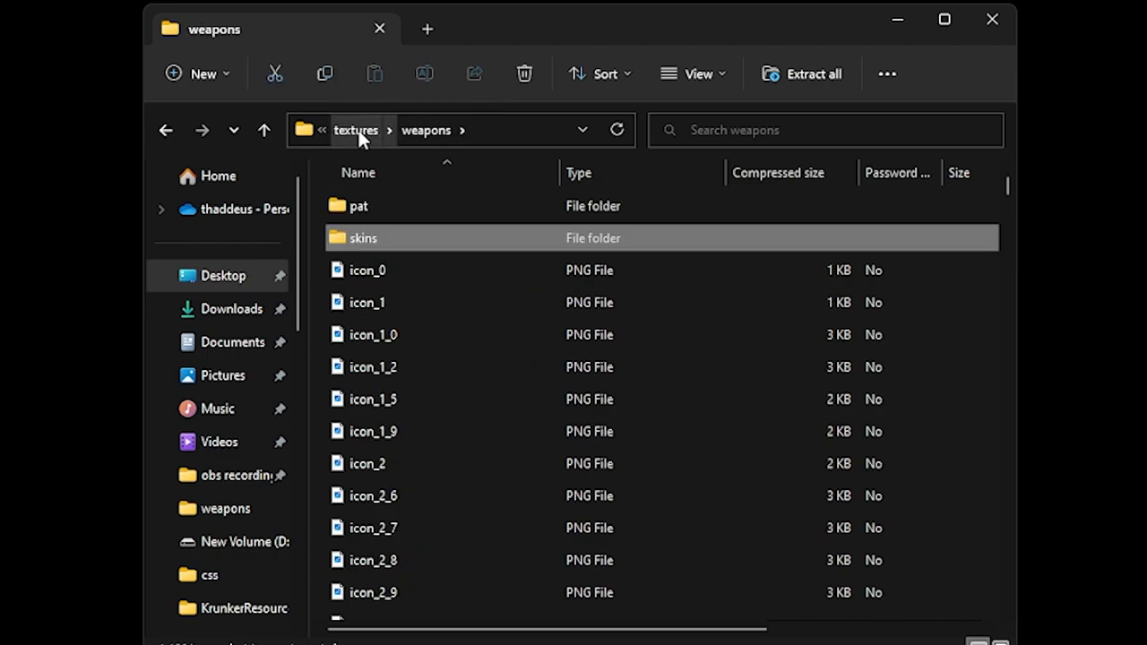
mouse_move(352, 114)
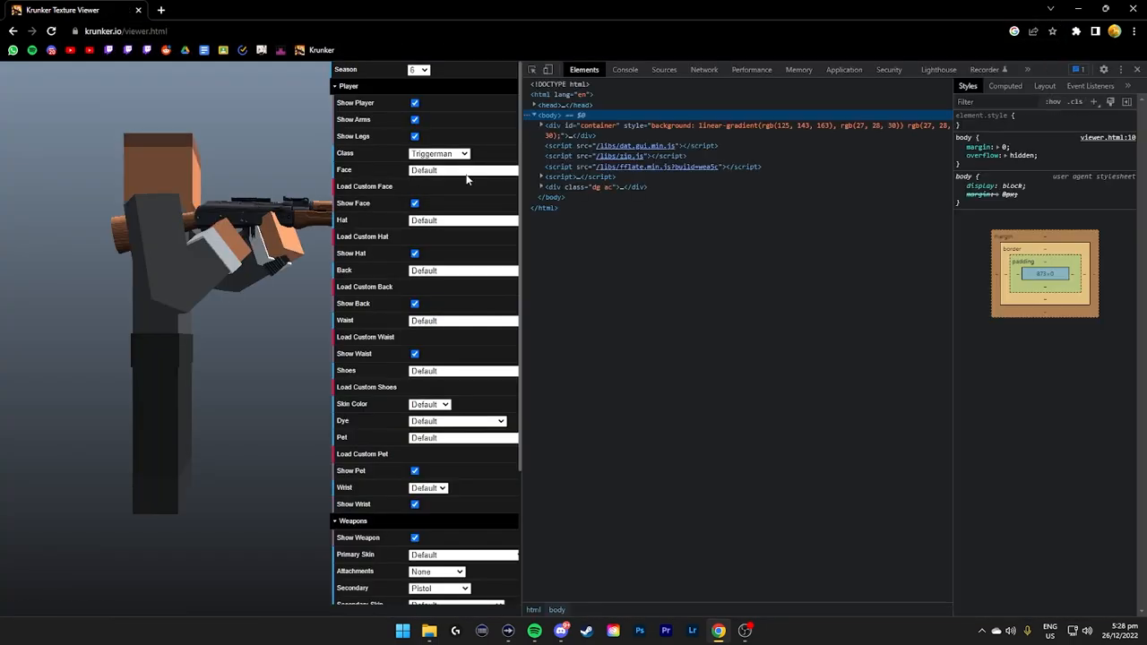
Step: Show Network activity, apply the Hunted skin, and inspect the weapon_2_448_e.png request
click(438, 153)
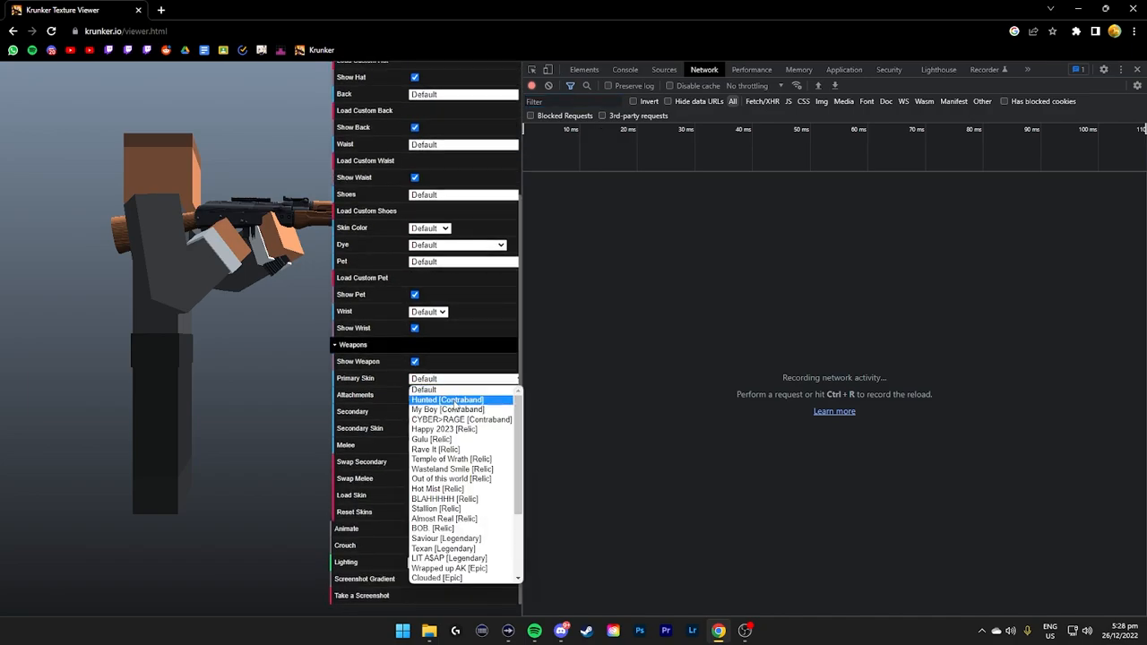
click(448, 400)
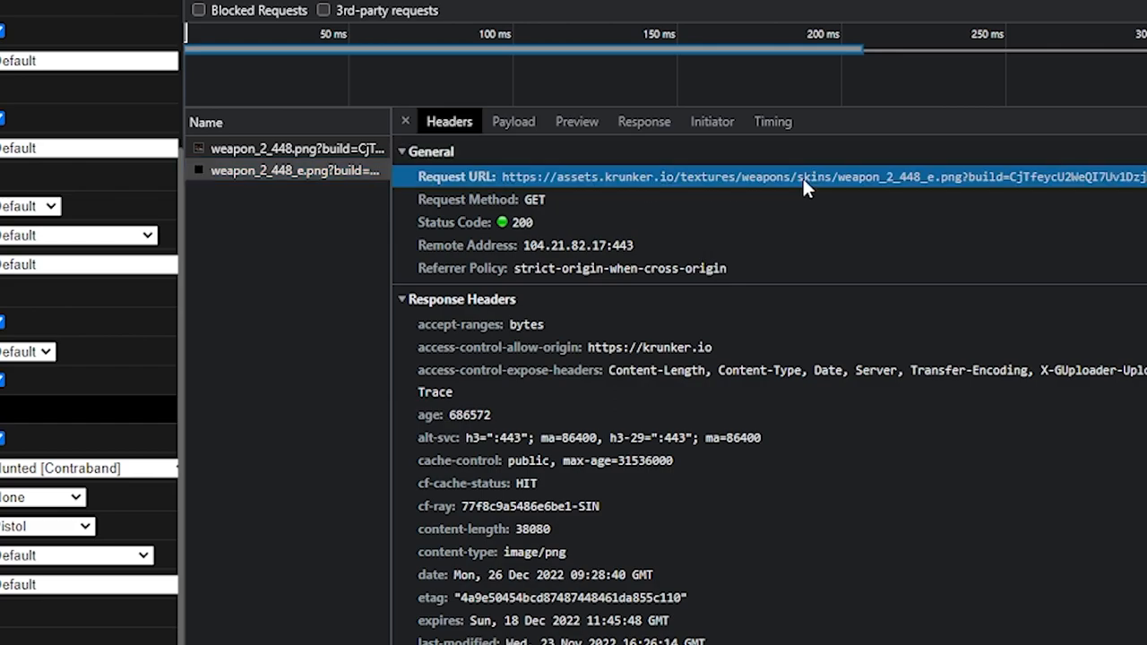
mouse_move(811, 203)
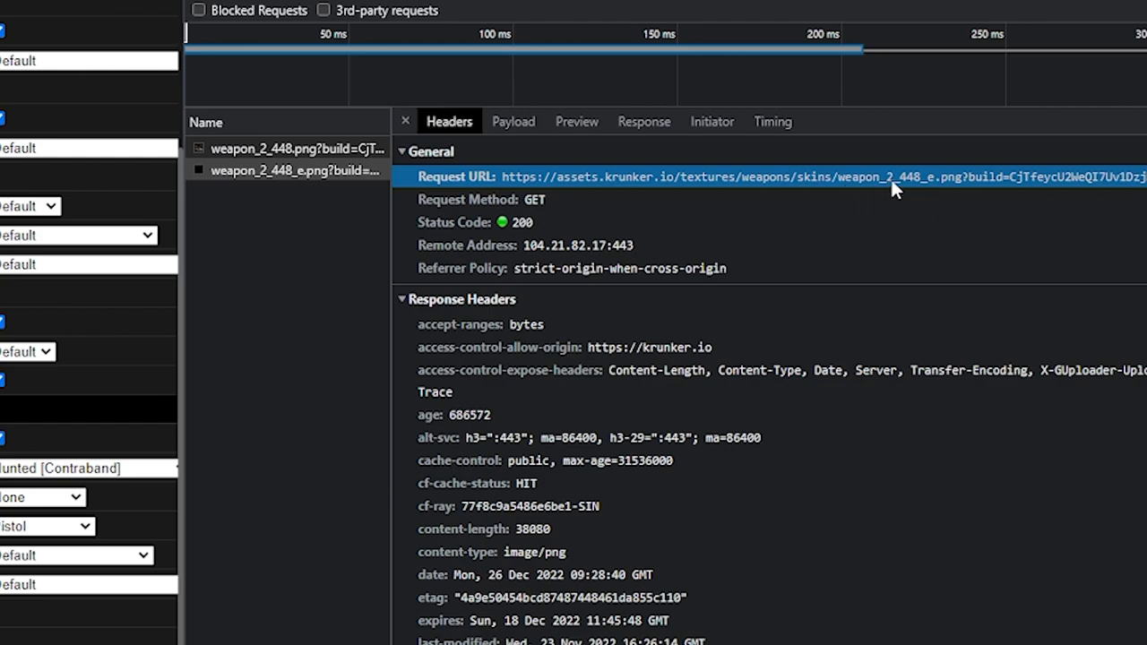
mouse_move(927, 188)
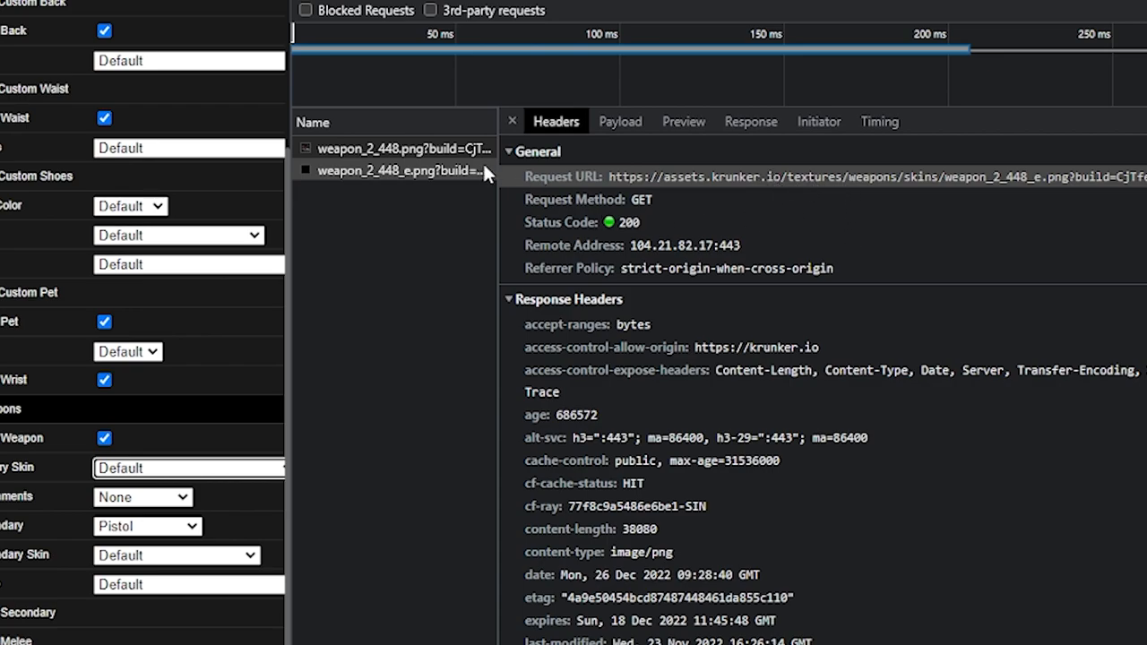
click(399, 170)
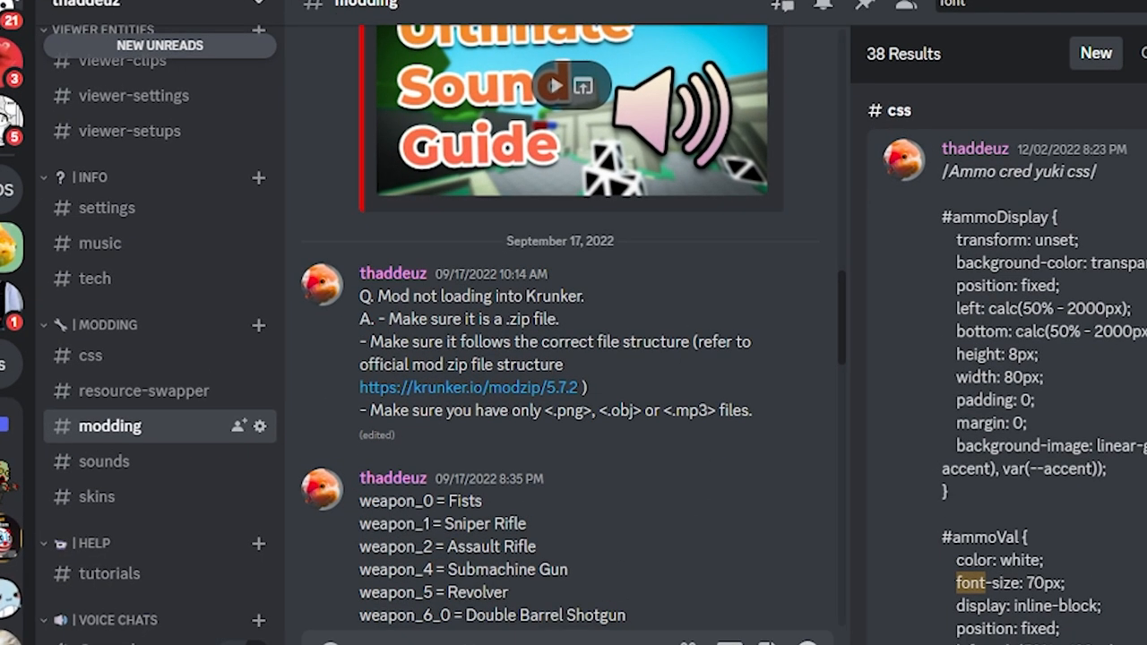
Step: Scroll through the Discord #modding channel messages
scroll(down, 3)
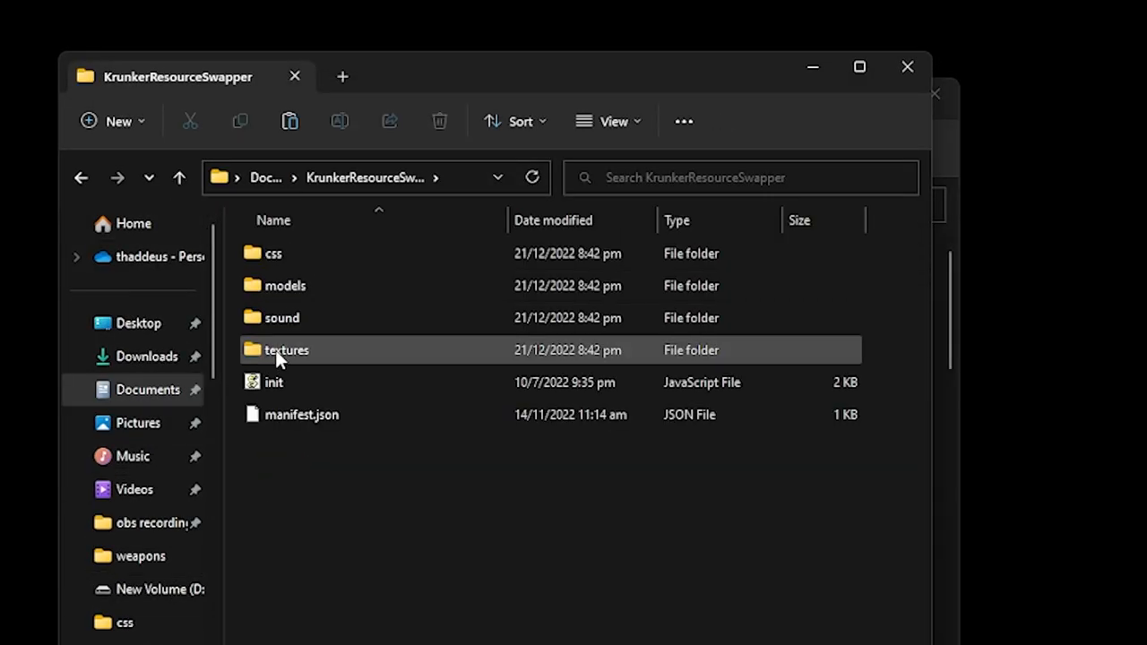
Step: Open KrunkerResourceSwapper's textures, then its pubs folder with b_1 to b_13
double_click(286, 350)
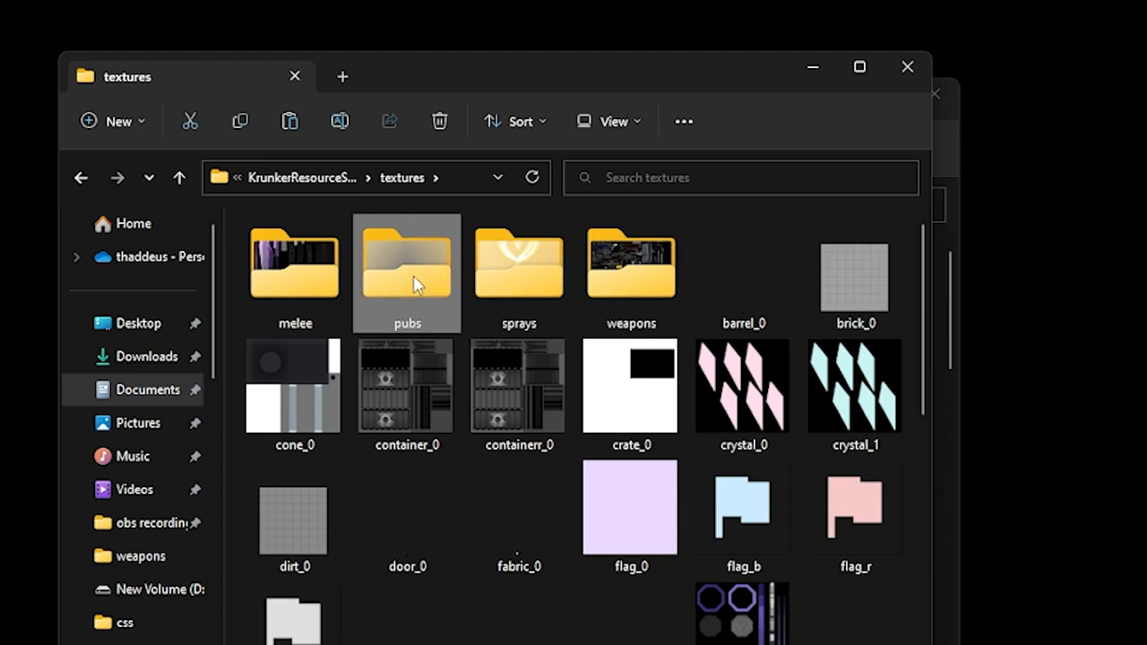
double_click(407, 262)
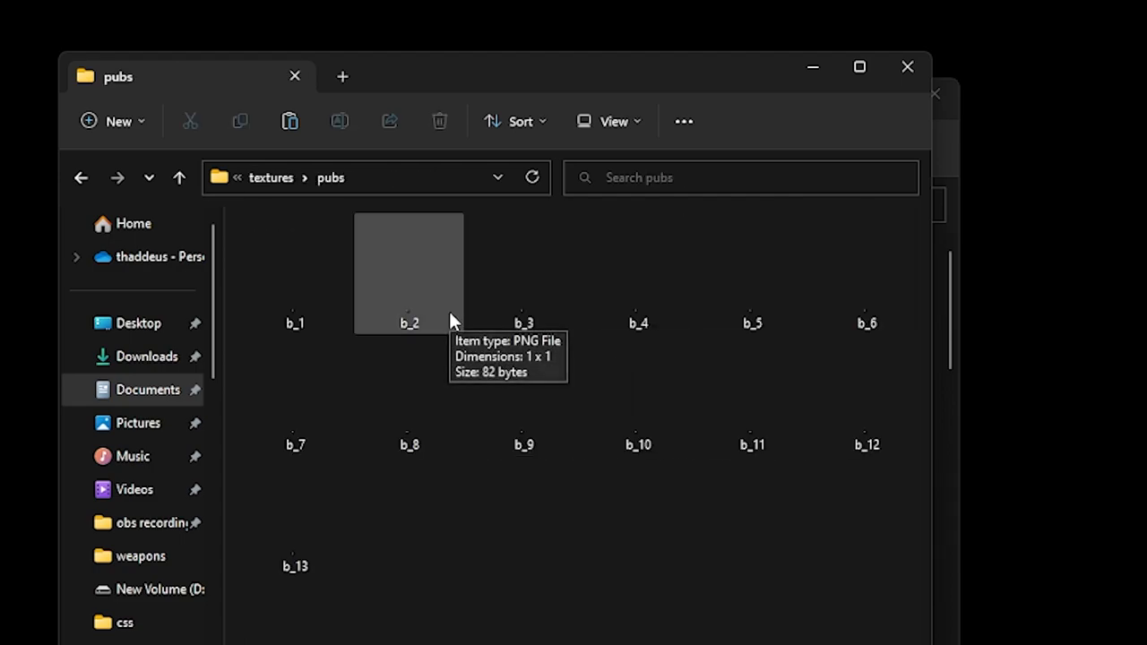
mouse_move(491, 387)
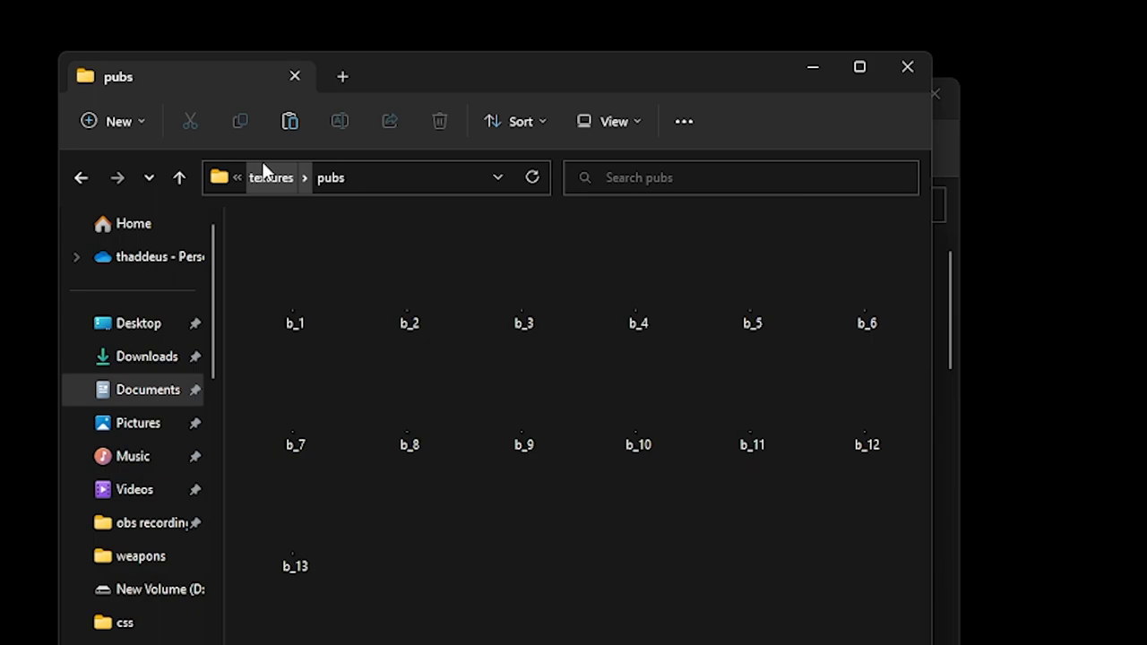
mouse_move(861, 51)
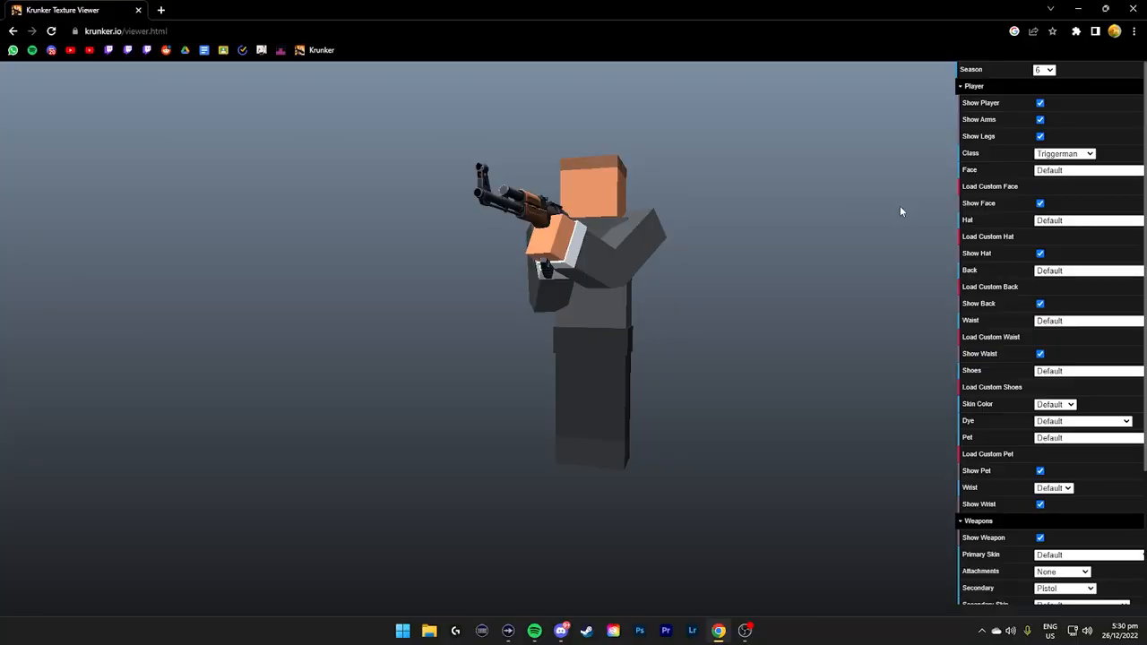
Step: Open DevTools with F12 and apply the K.R.P.D Stalker skin to the primary weapon
key(f12)
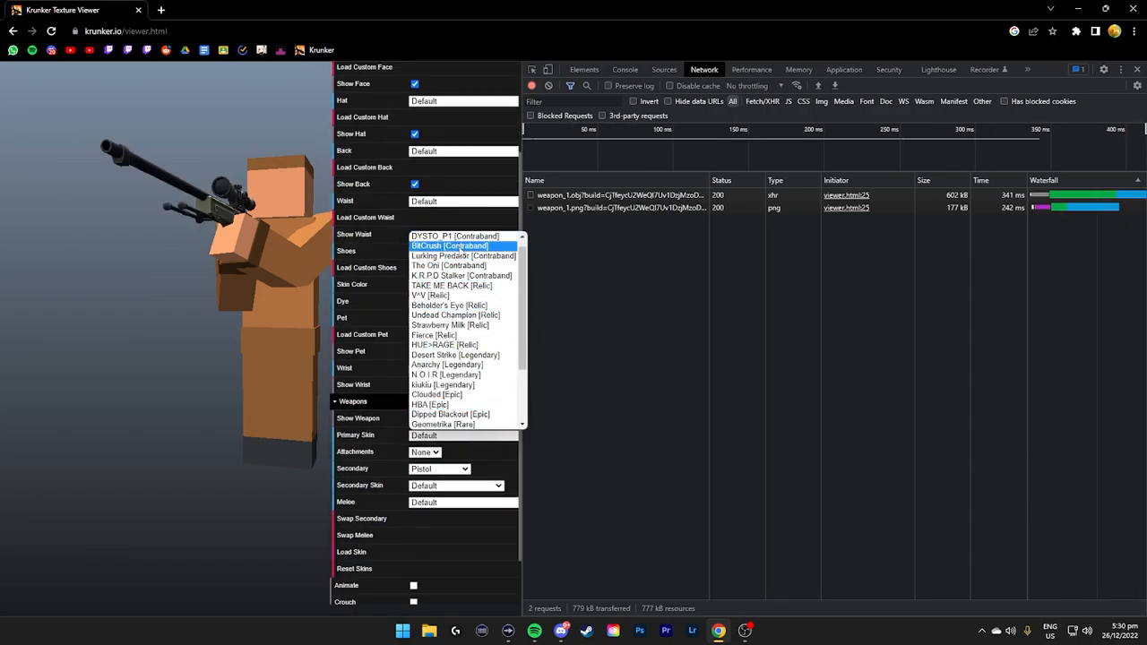
click(462, 275)
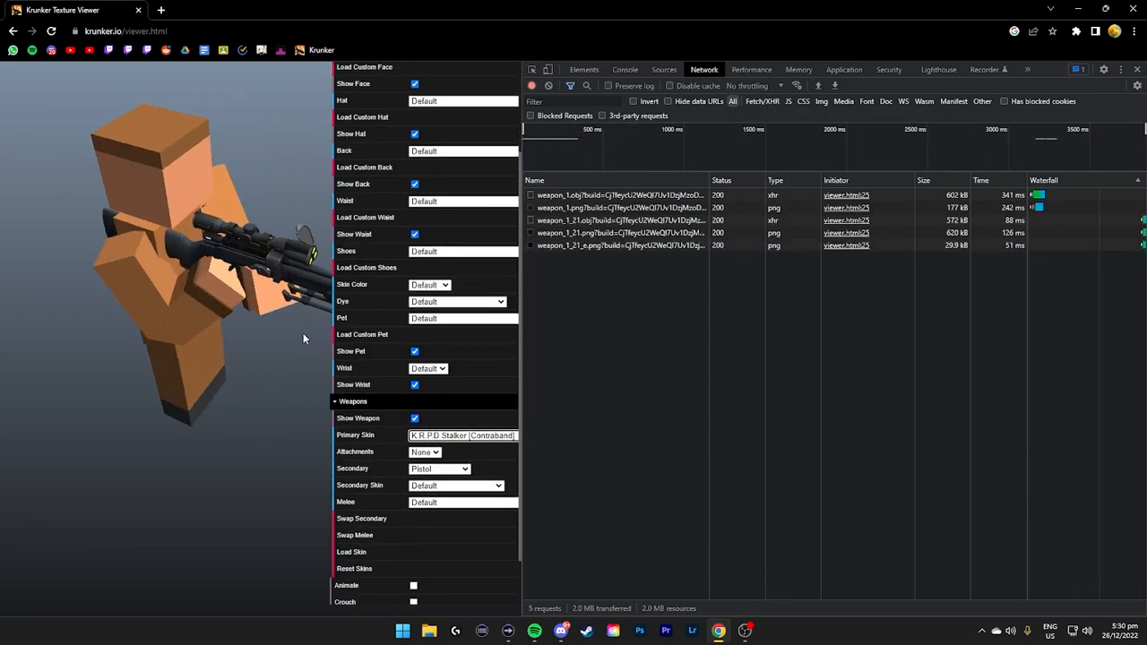
click(587, 246)
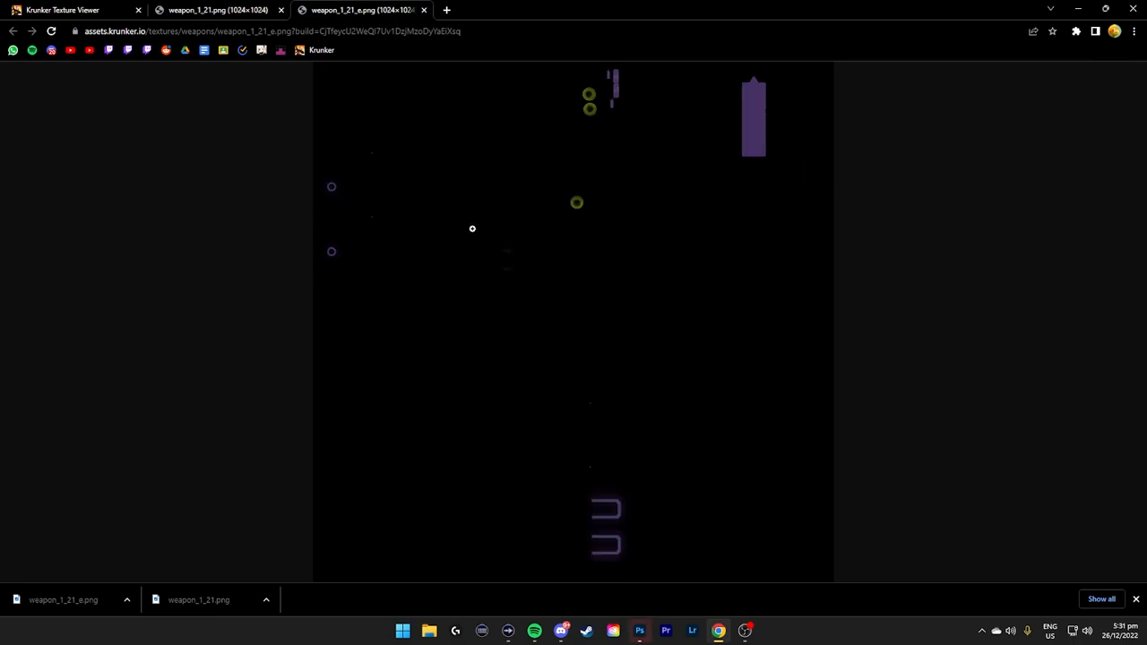
Step: Open the downloaded weapon_1_21.png texture from Chrome's downloads
click(215, 10)
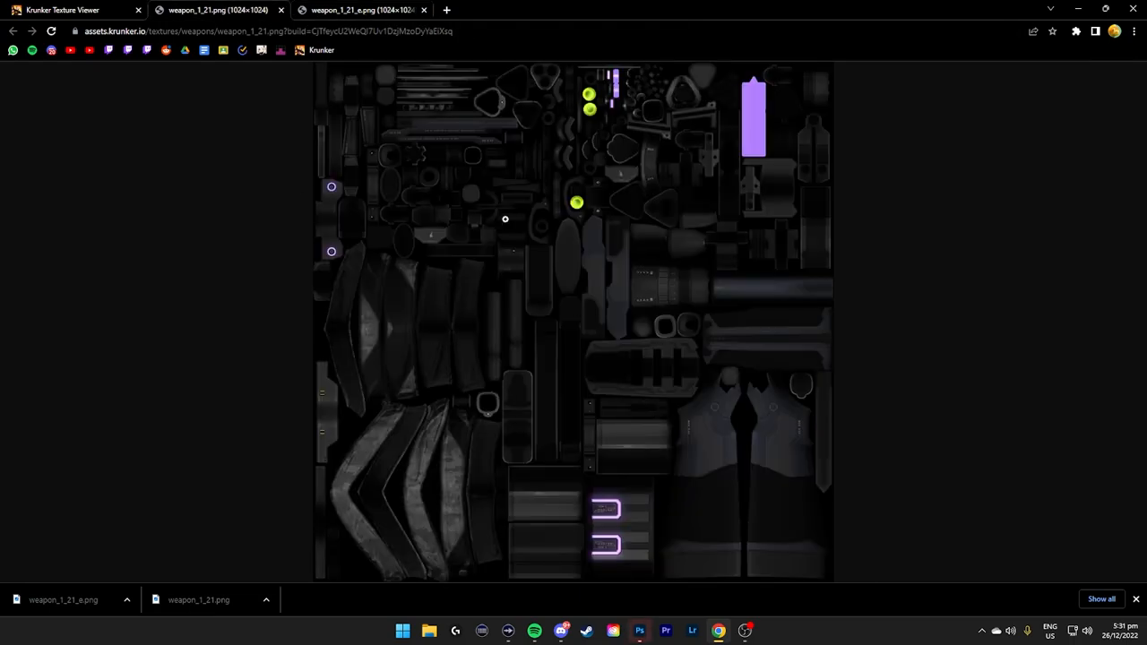
click(640, 630)
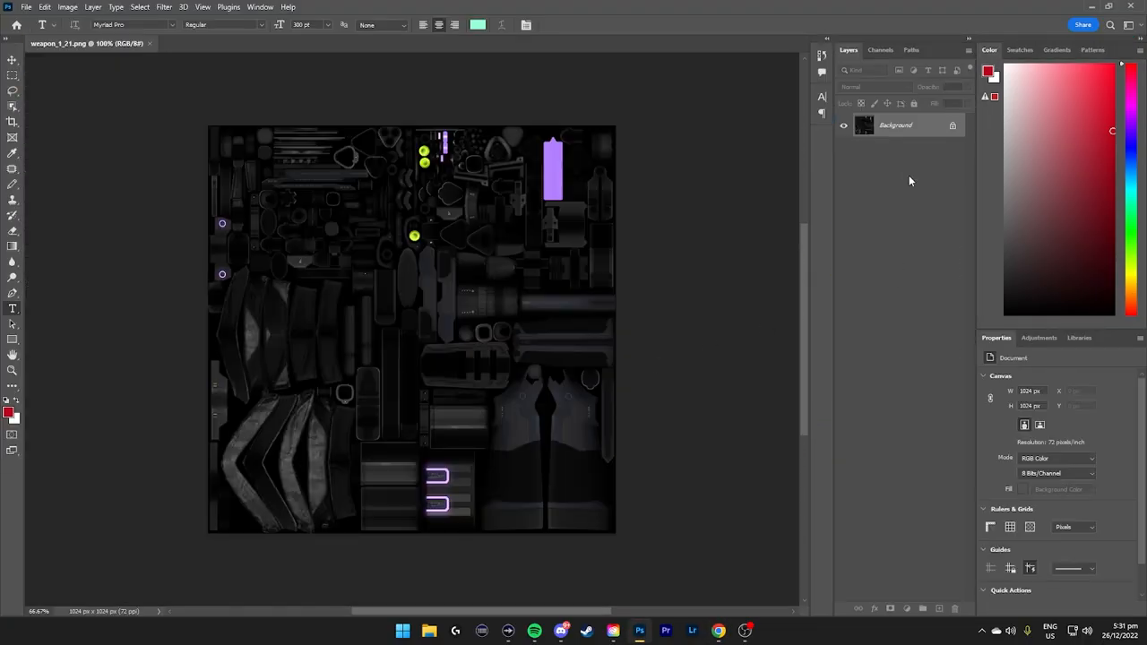
Step: Unlock the Background layer as Layer 0 and add weapon_1_21_e above it
double_click(895, 125)
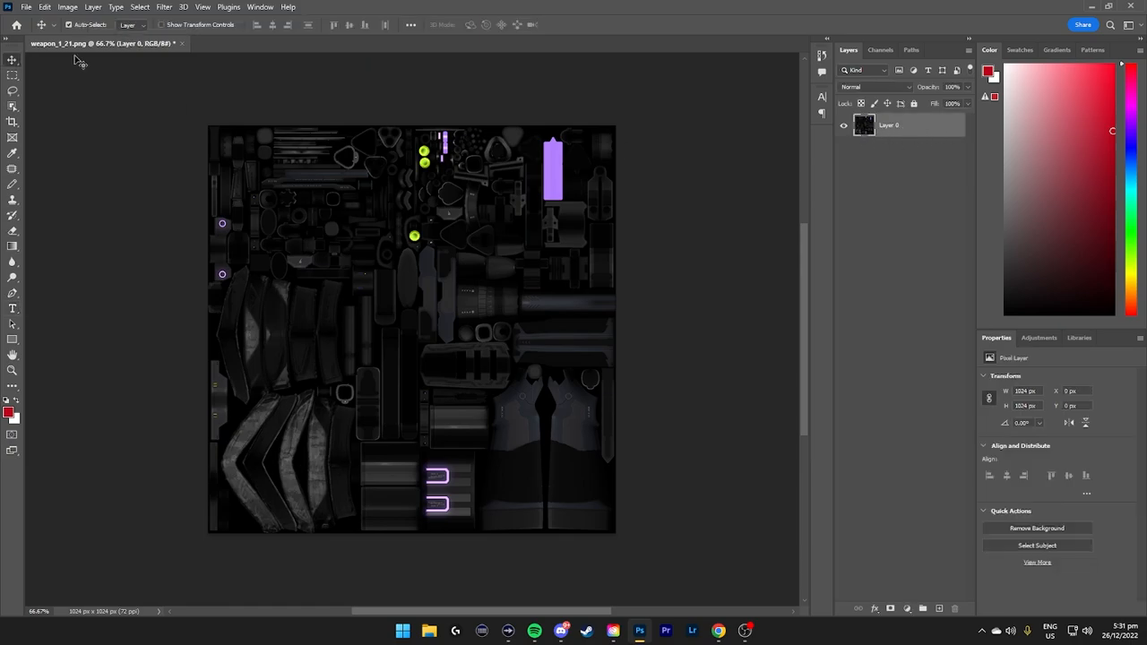
click(68, 6)
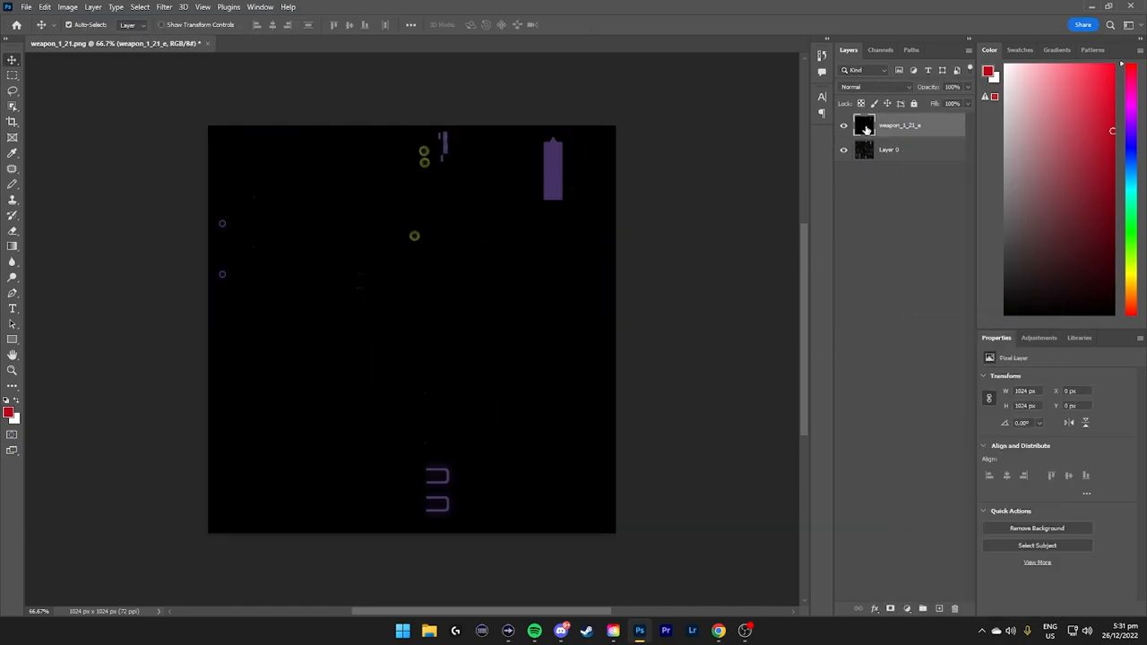
Step: Change the weapon_1_21_e layer's blend mode in Layer Style Blending Options
double_click(899, 125)
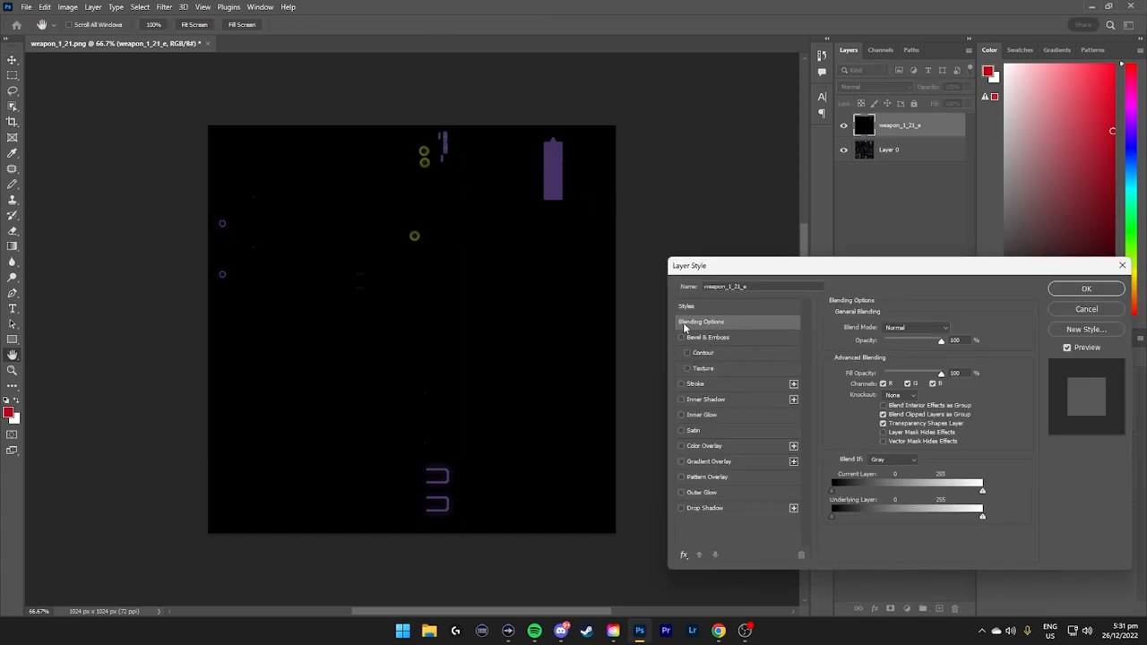
click(916, 327)
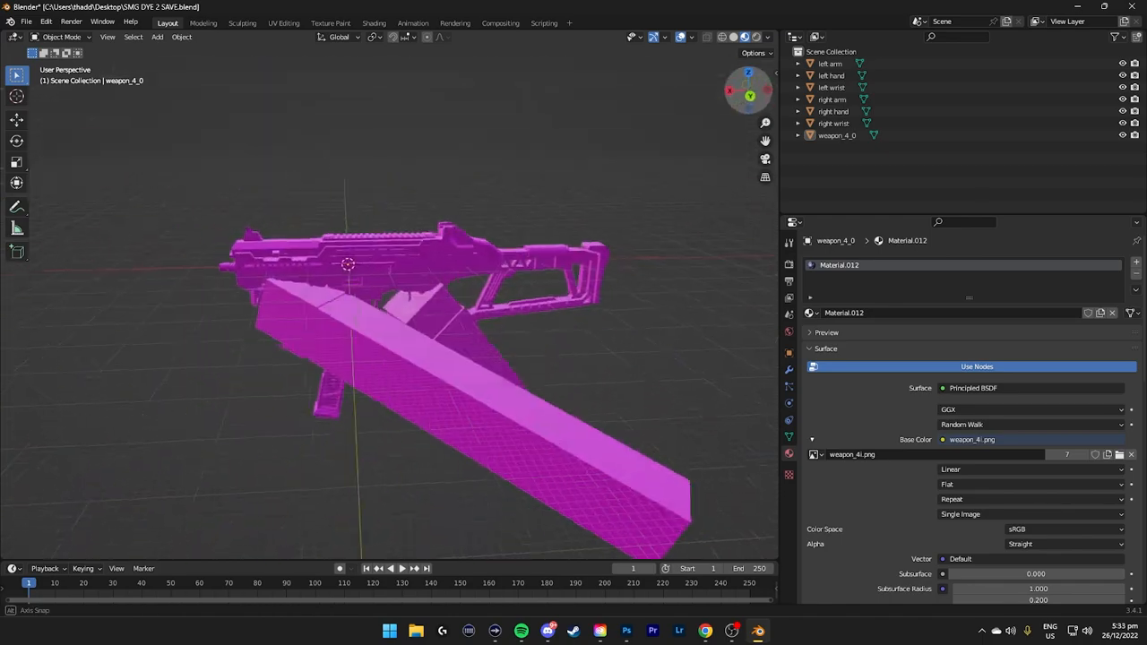
Step: Replace weapon_4_0's material with a new one whose Base Color is an Image Texture loaded from weapon_4.png
click(836, 135)
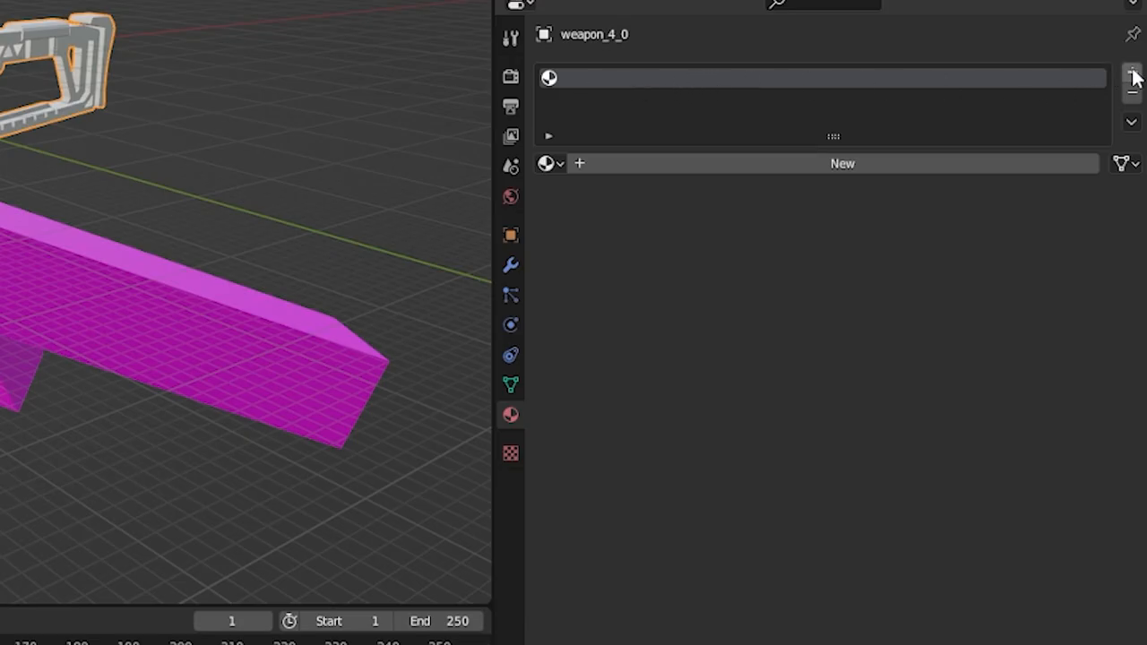
click(842, 163)
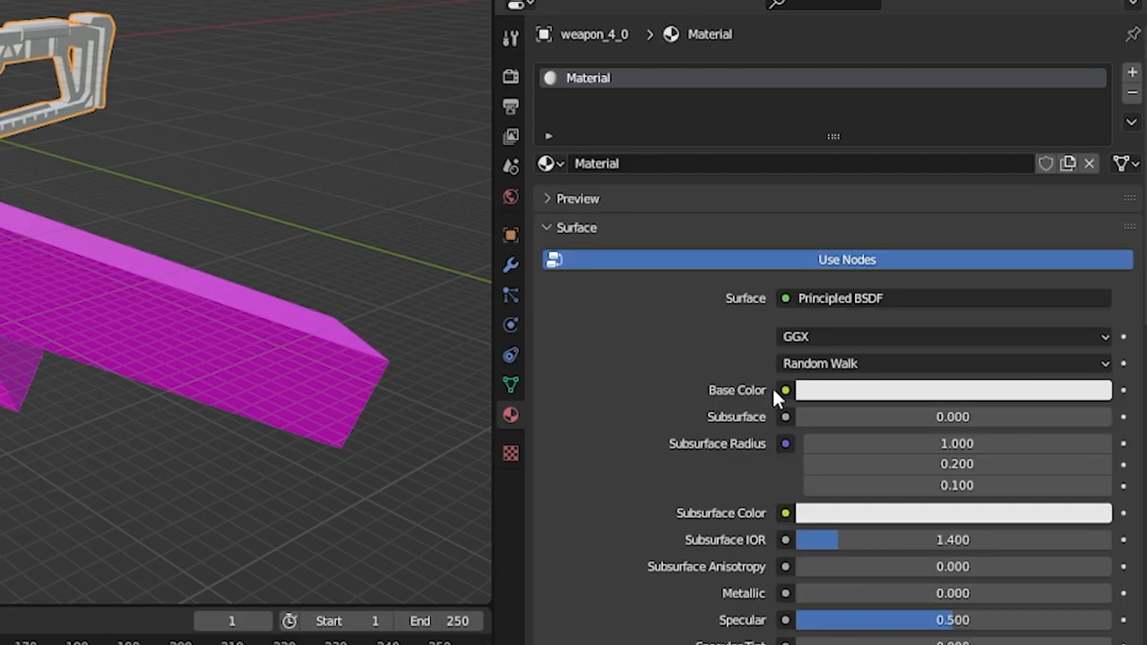
mouse_move(792, 400)
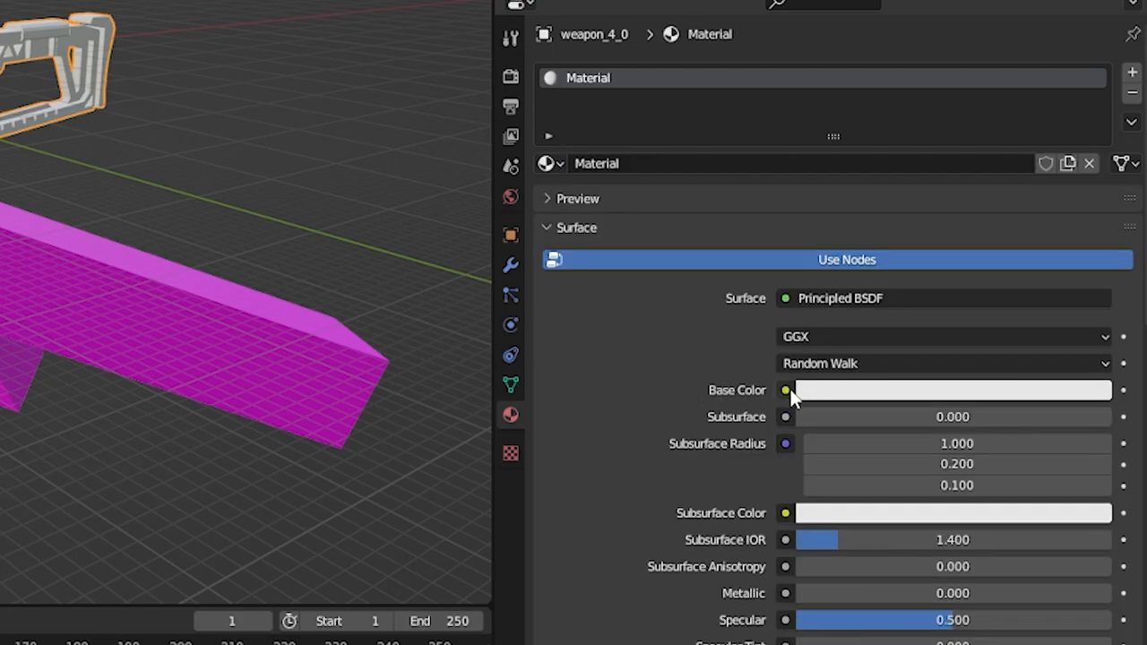
click(786, 390)
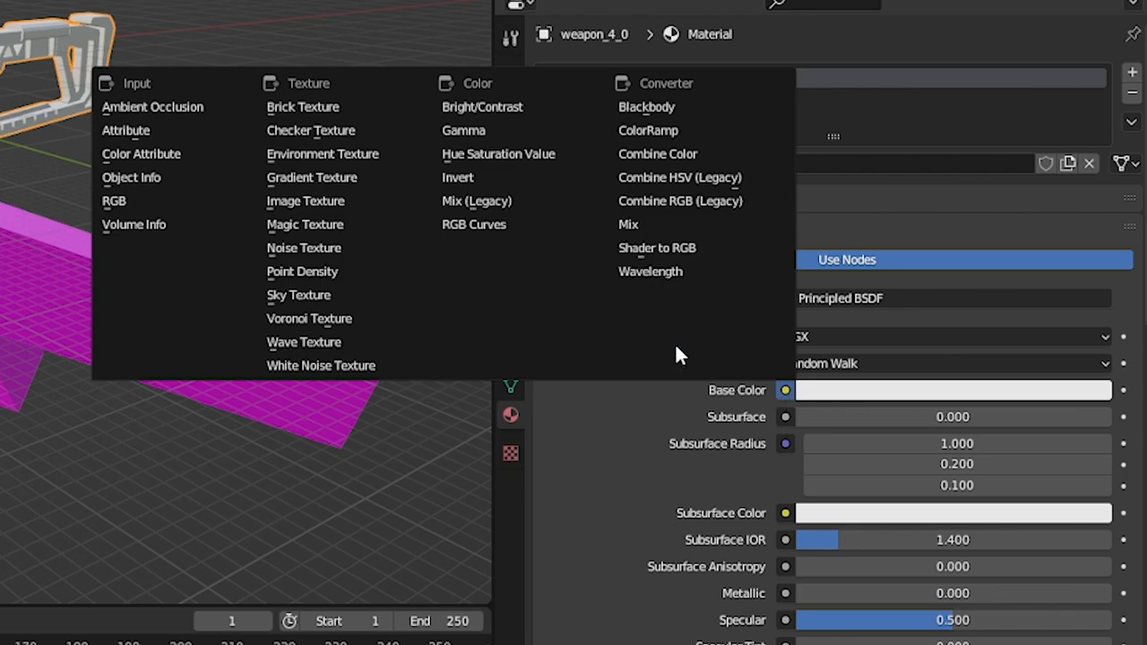
click(305, 201)
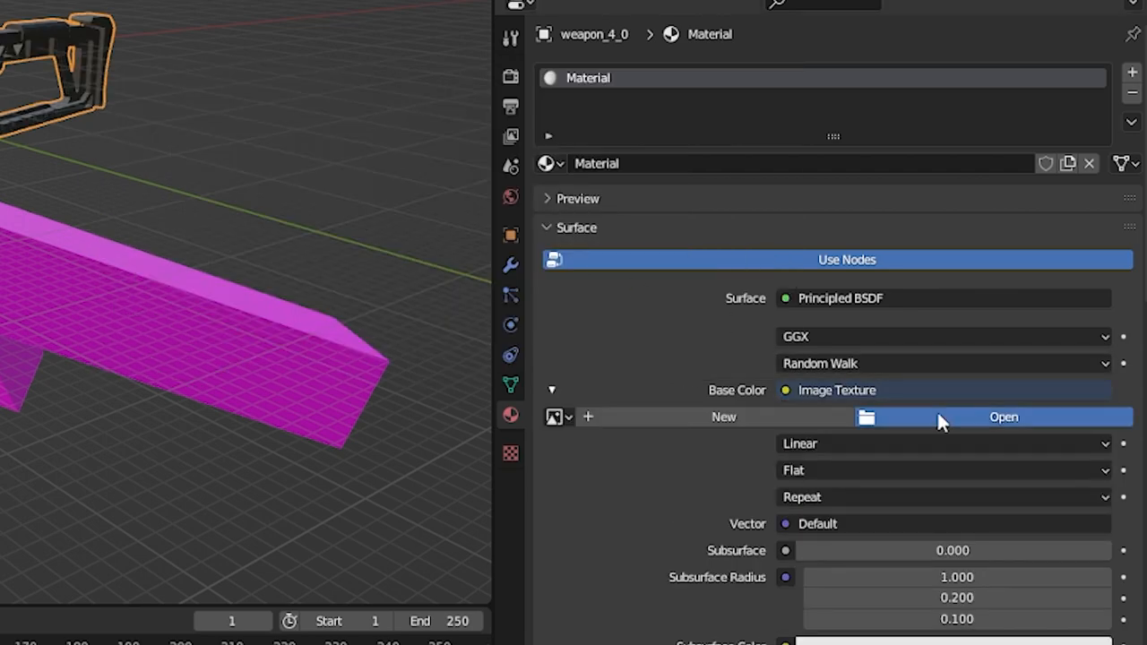
click(1002, 416)
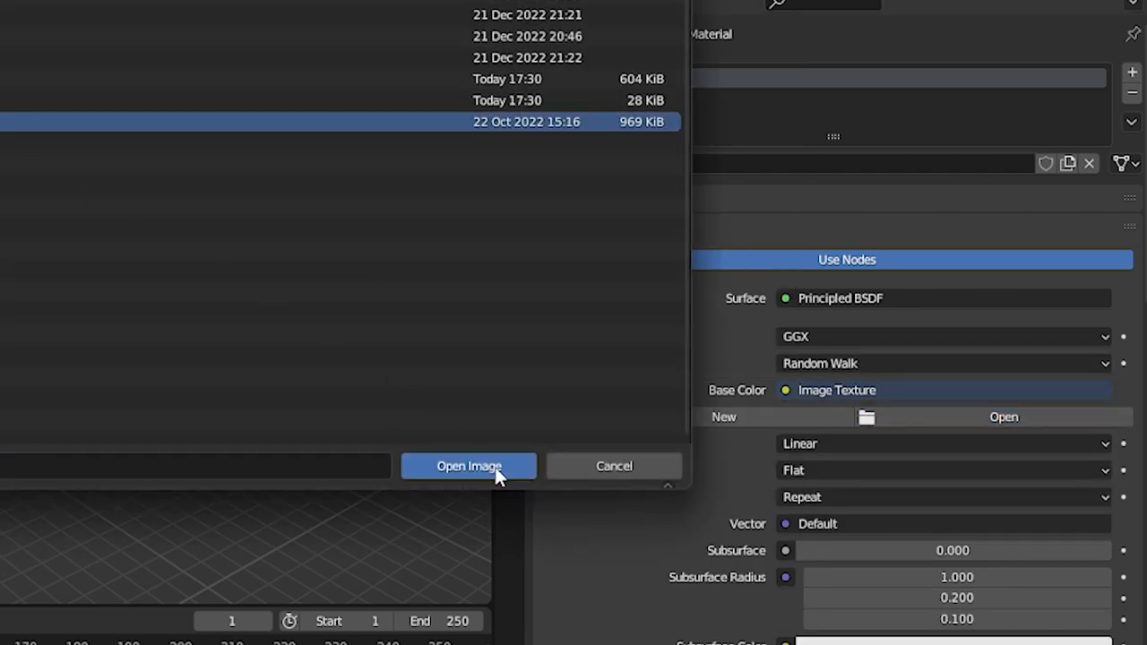
click(468, 466)
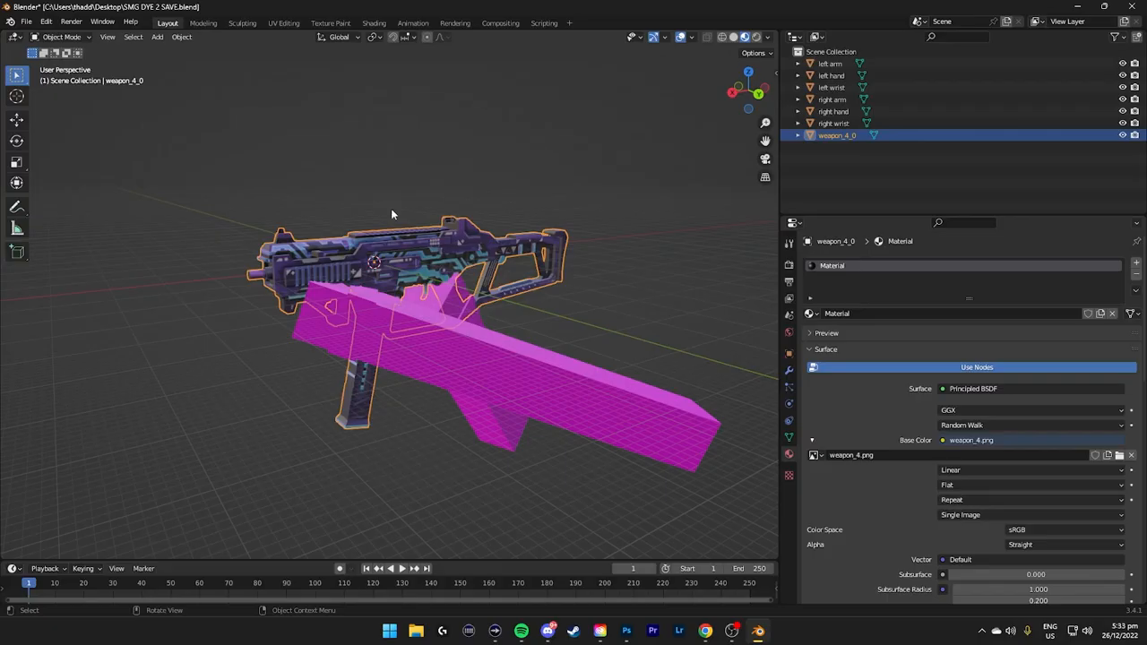
click(833, 123)
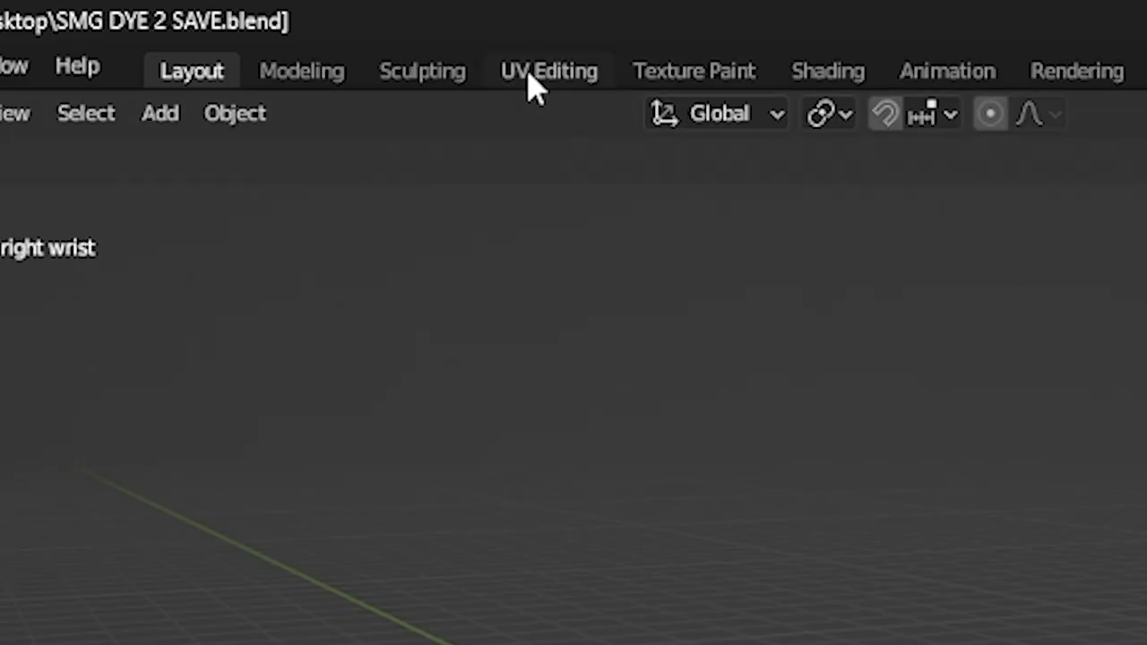
Step: Edit weapon_4_0's UVs in the UV Editing workspace, then reopen UV editing for the right wrist
click(549, 71)
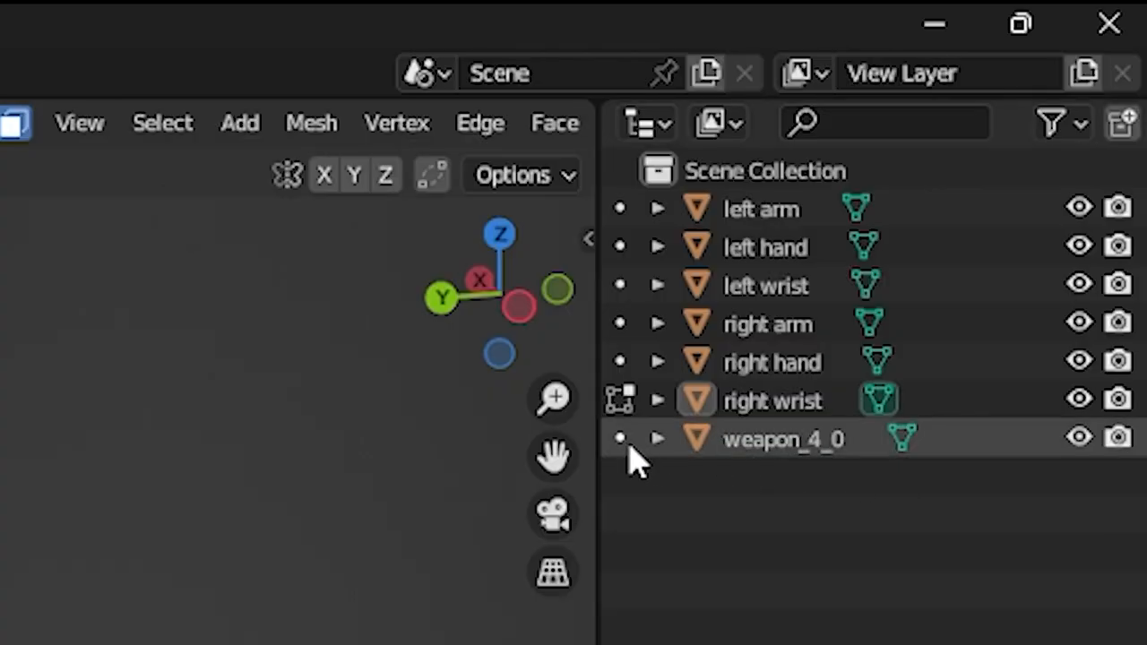
click(785, 439)
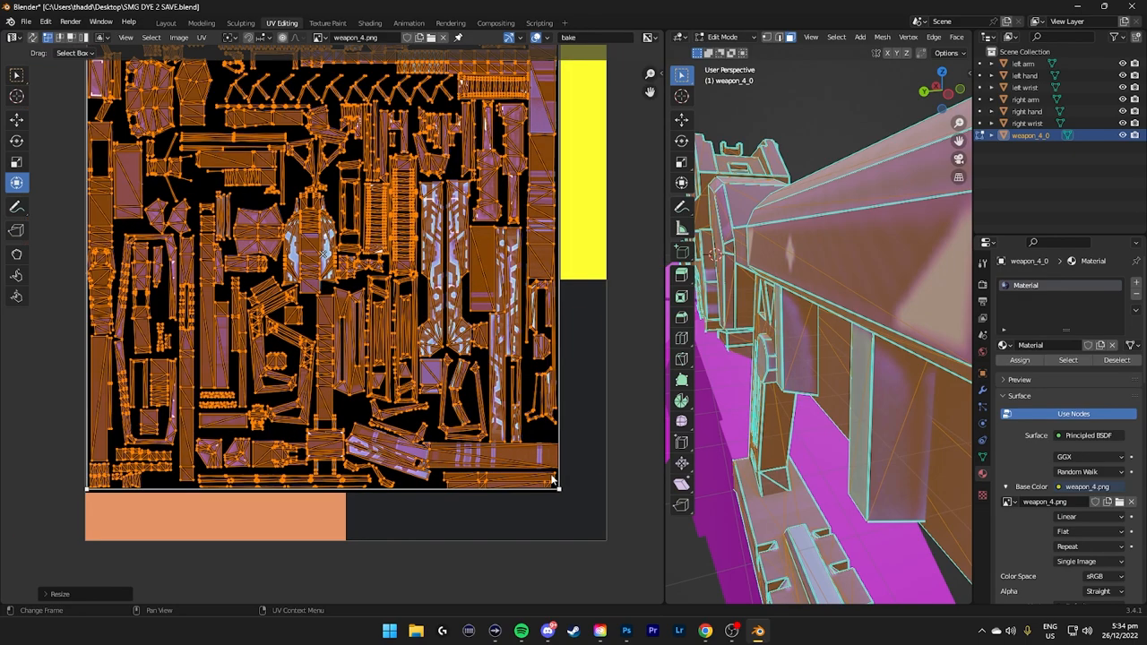
click(165, 22)
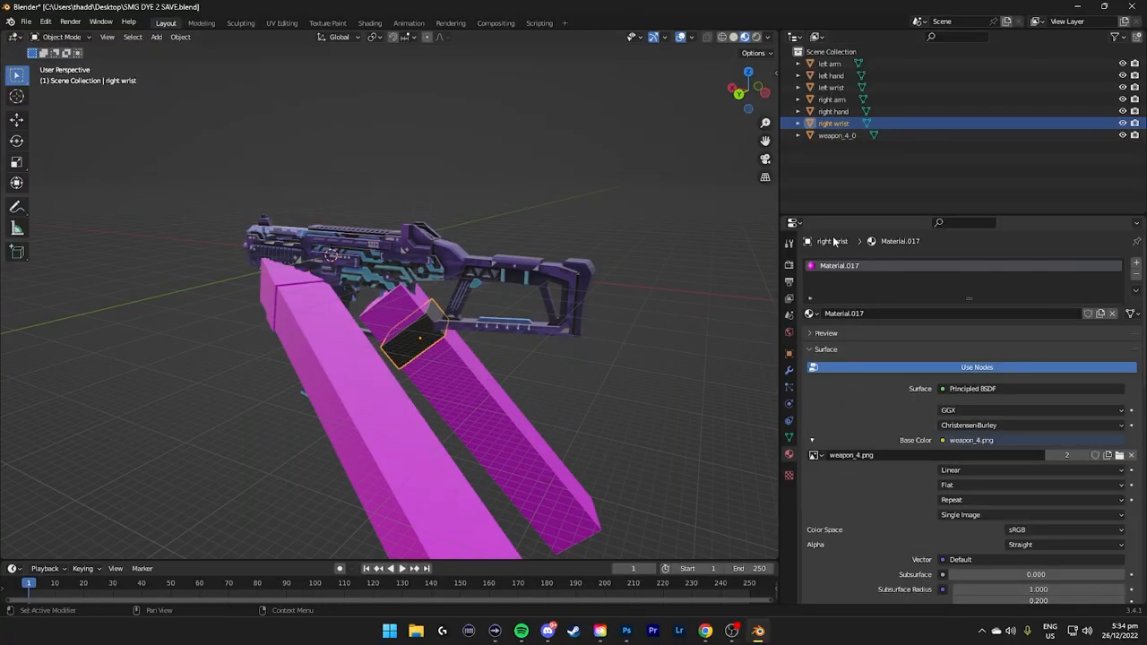
click(282, 22)
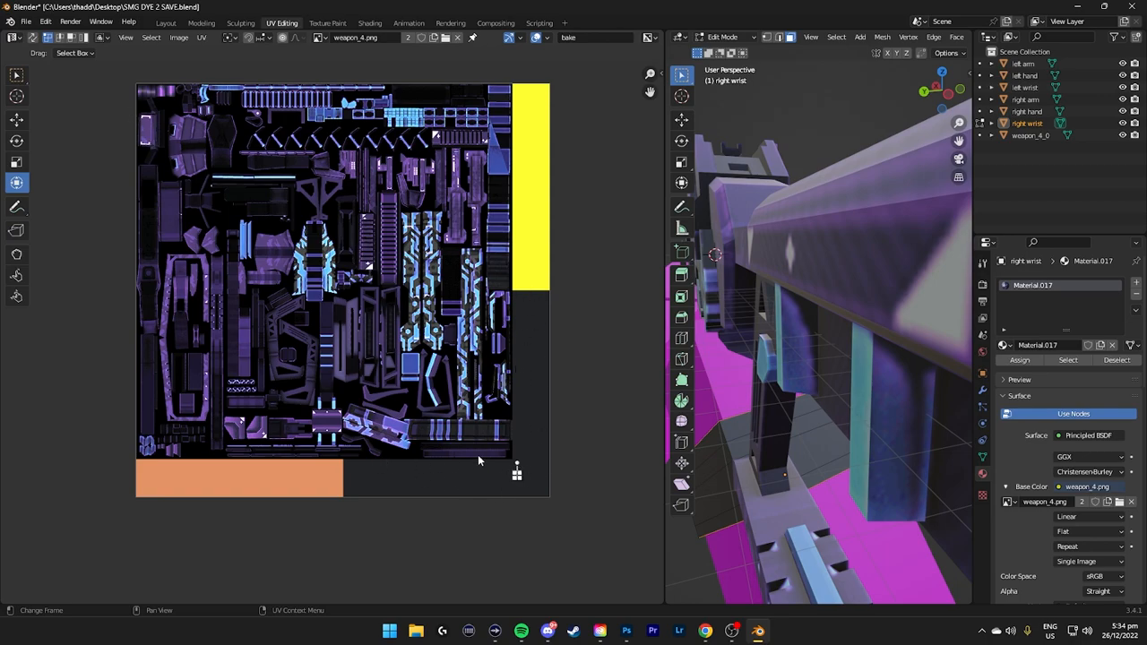
click(626, 631)
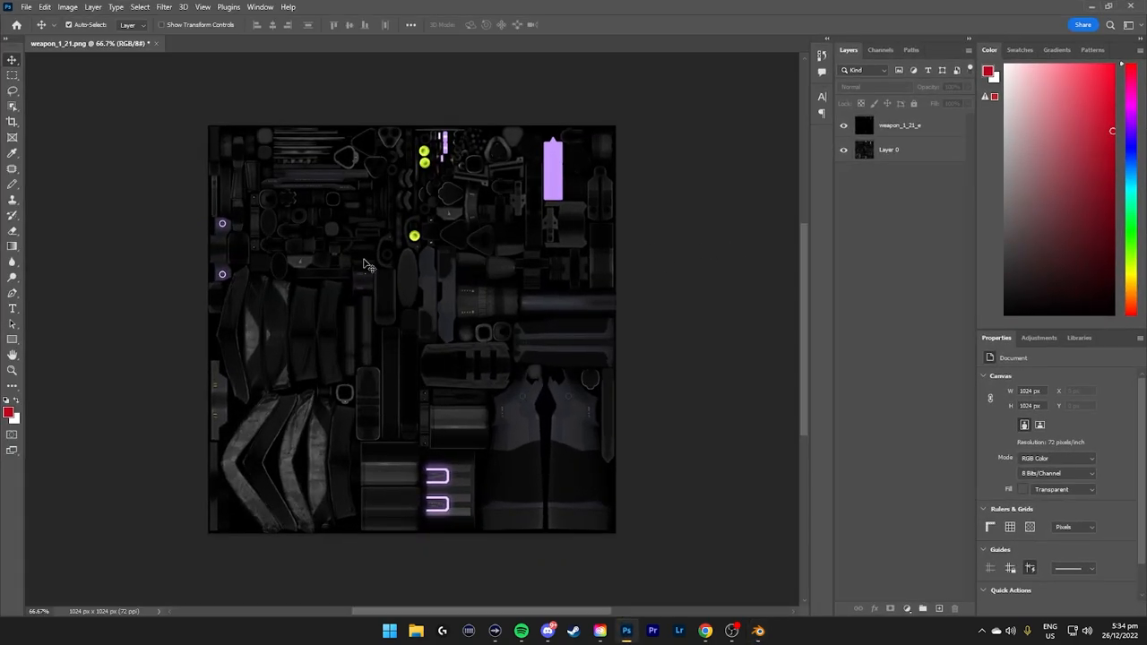
mouse_move(249, 493)
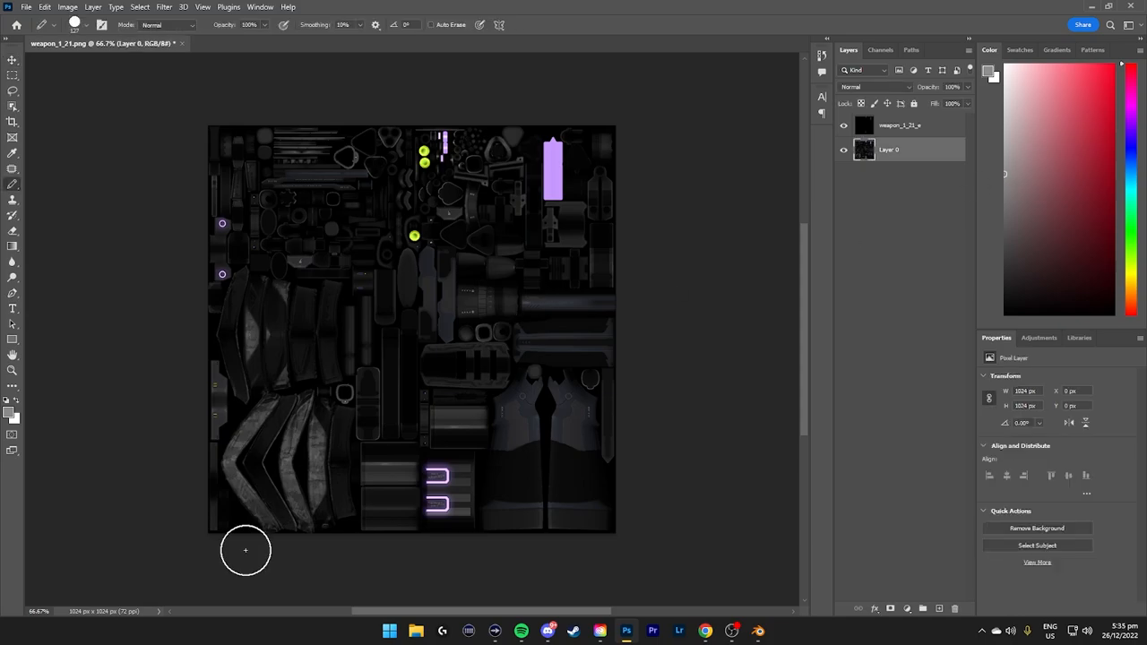
Step: Make Layer 0 of the weapon_1_21 texture active in Photoshop
click(59, 24)
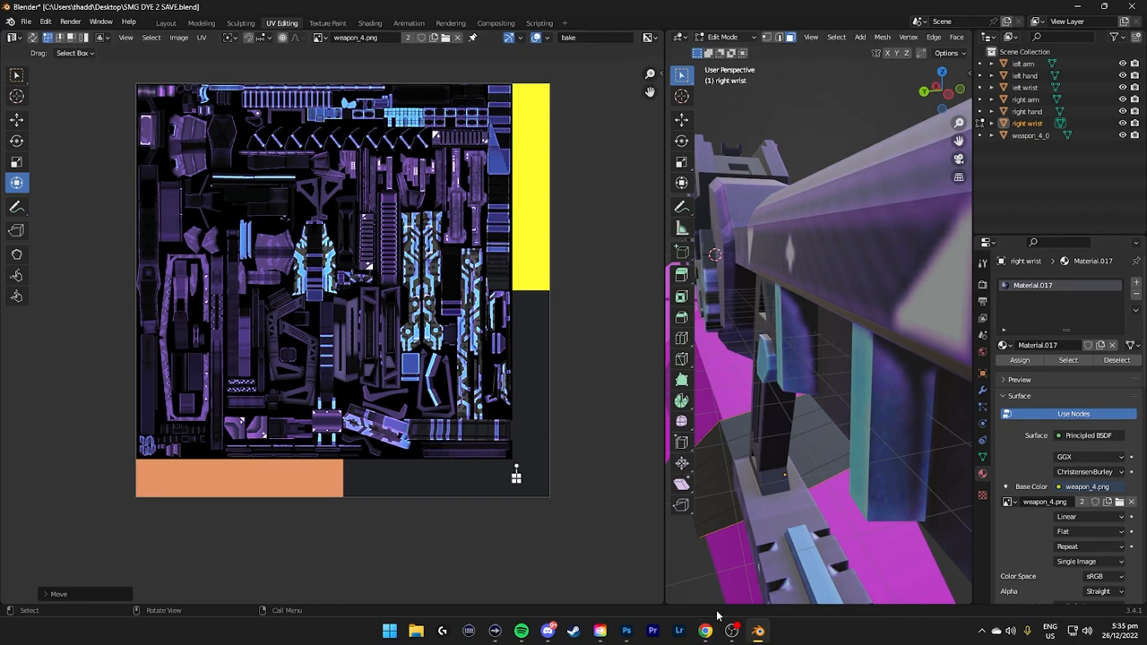
Step: Put weapon_4_0 back into UV edit mode over the weapon_4.png bake layout
click(164, 23)
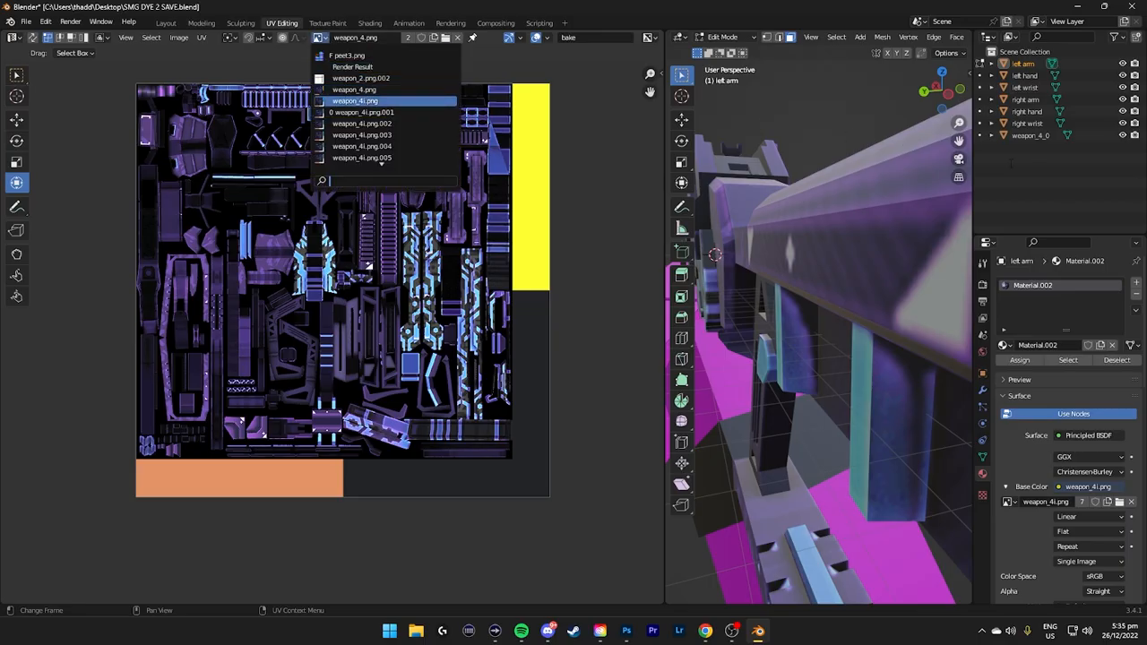
click(354, 89)
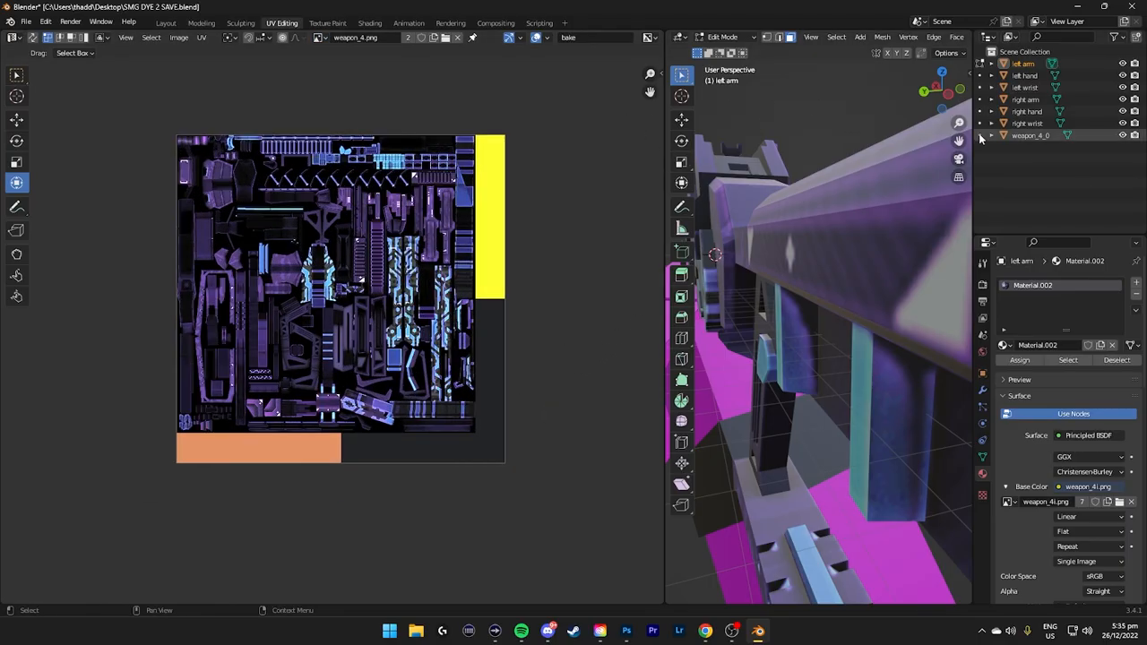
click(1030, 135)
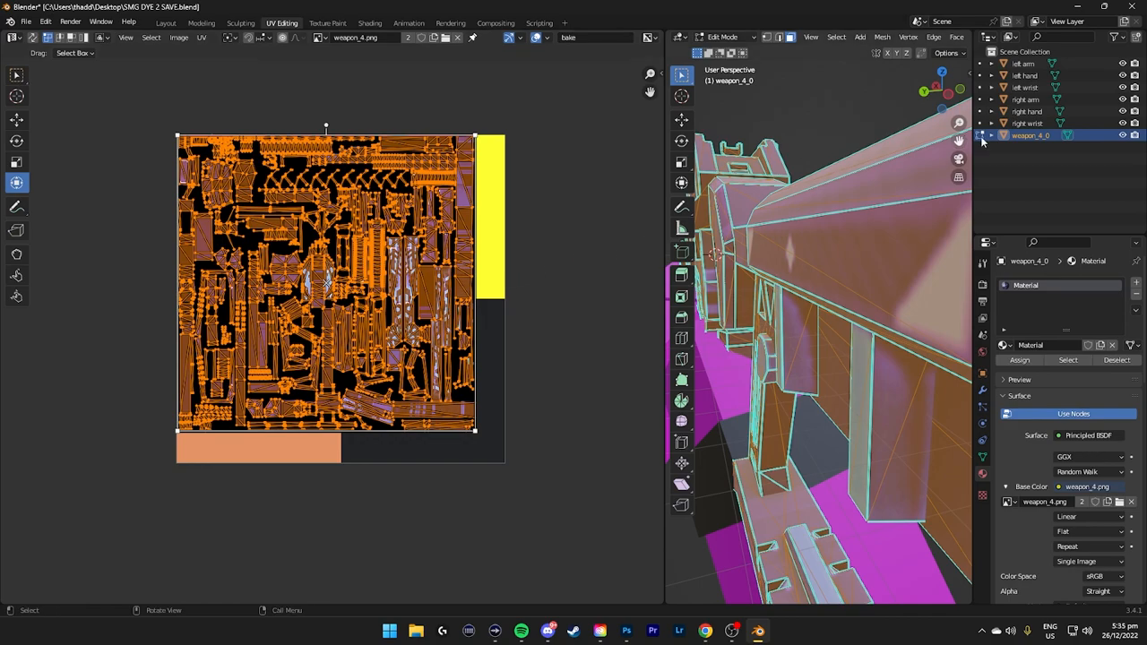
Step: Return to the Layout workspace in Object Mode and select weapon_4_0
click(165, 22)
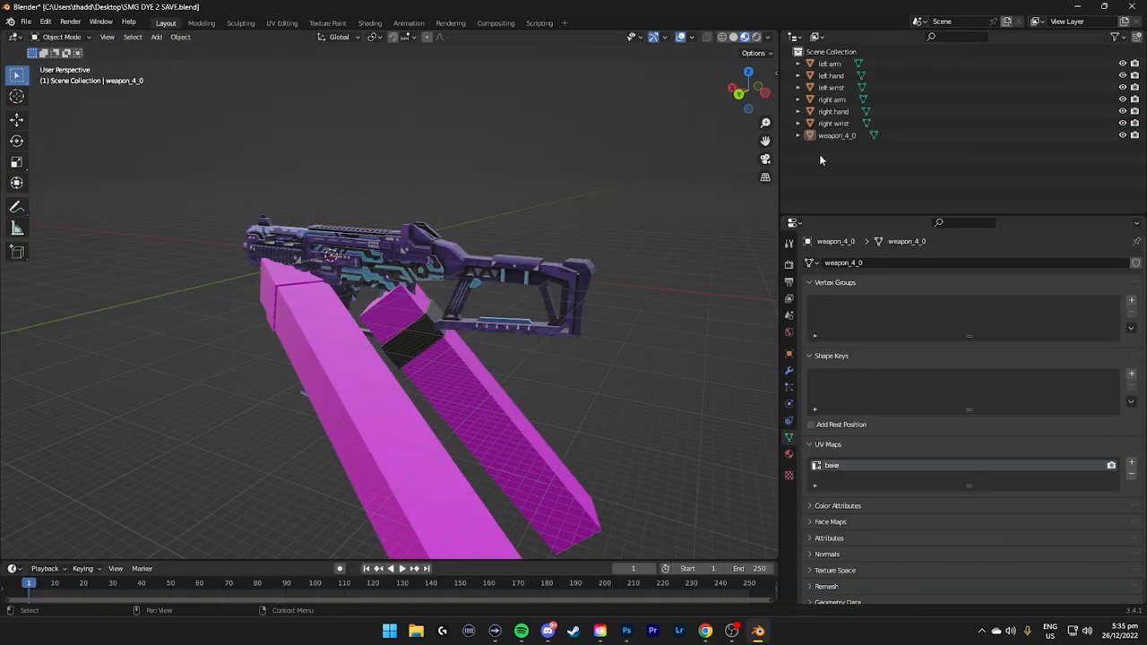
click(837, 135)
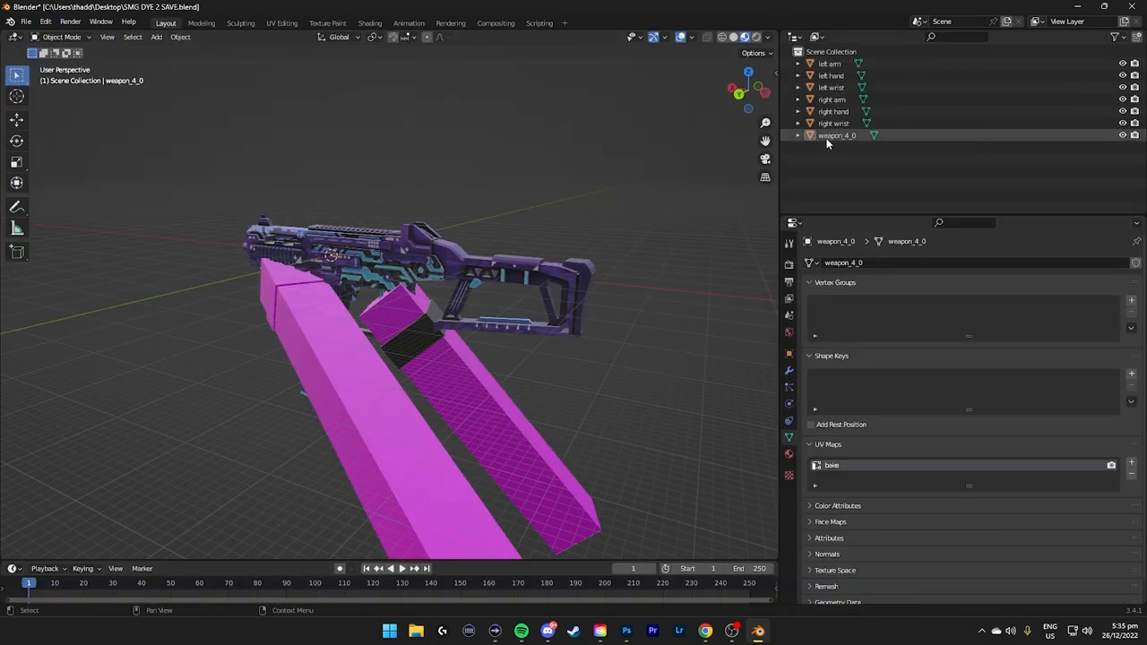